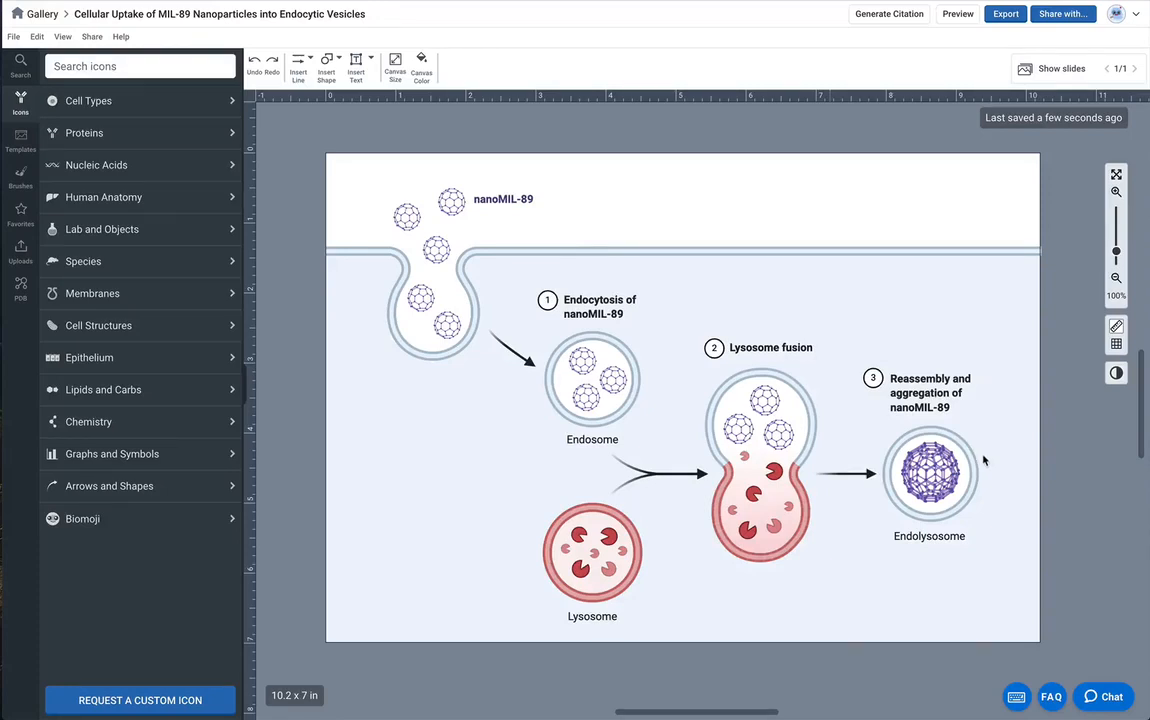
{"action": "mouse_move", "coordinate": [681, 420]}
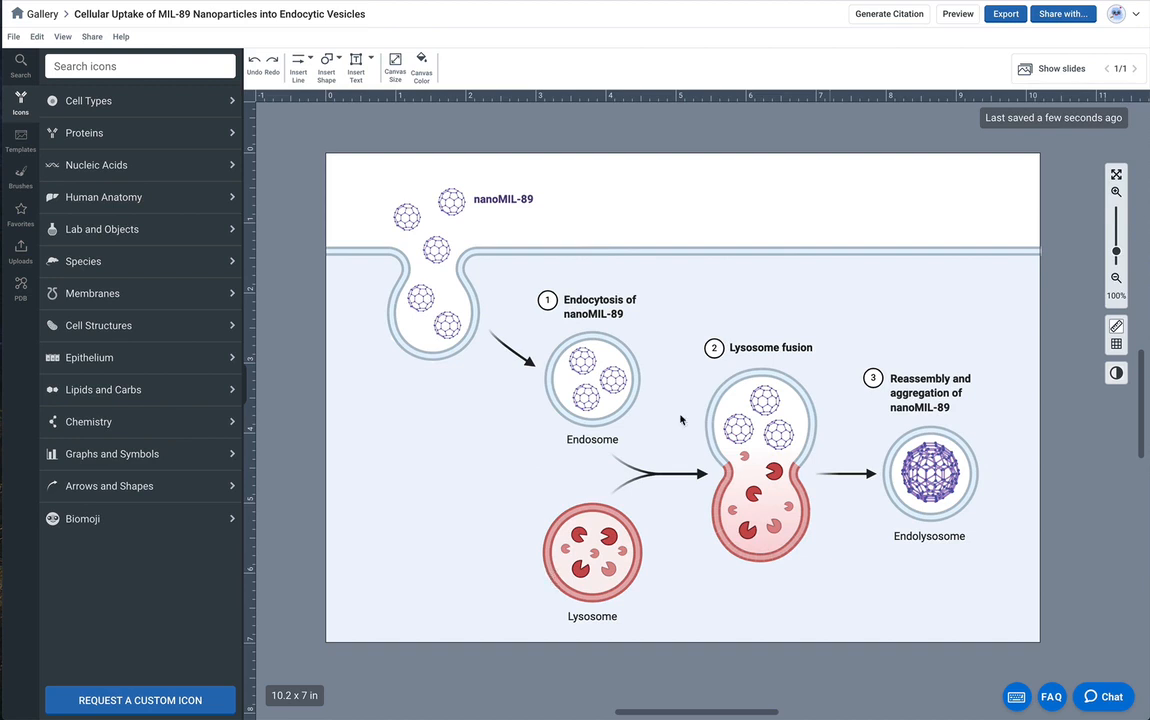
{"action": "mouse_move", "coordinate": [760, 570]}
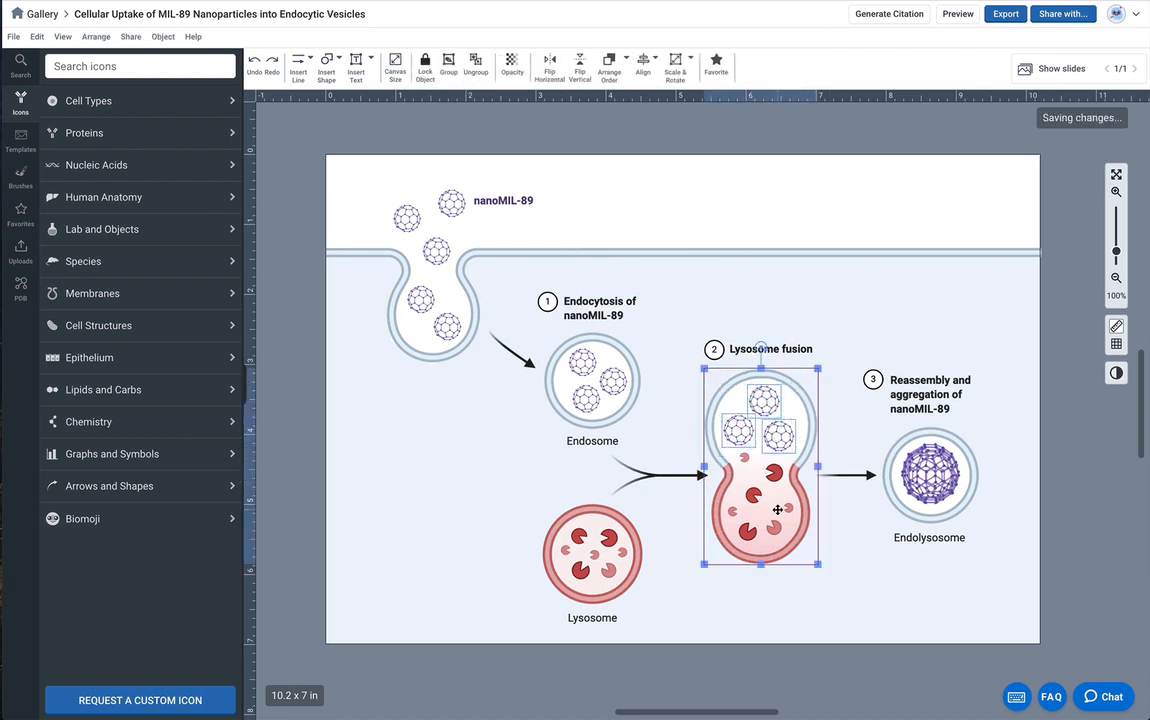
- Delete the old fused vesicle group and its nanoparticle and enzyme contents under Lysosome fusion
{"action": "key", "text": "Delete"}
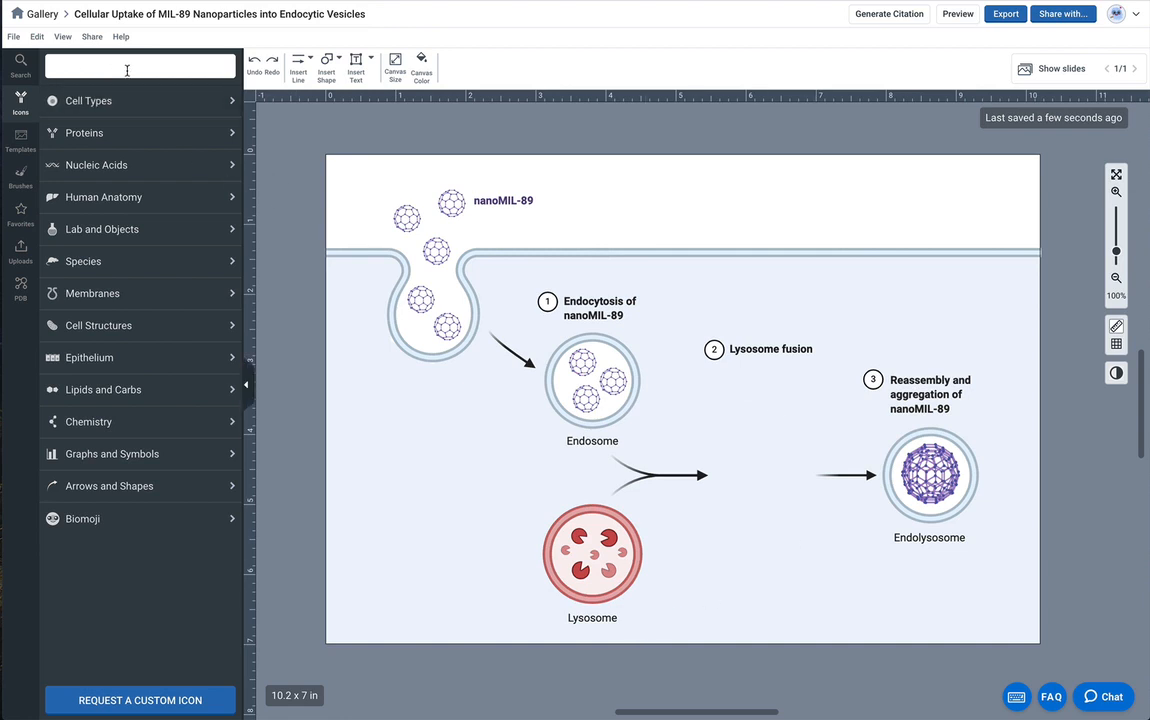
- Search the icon library for 'vesicle' to list vesicle membrane shapes
{"action": "type", "text": "vesicle"}
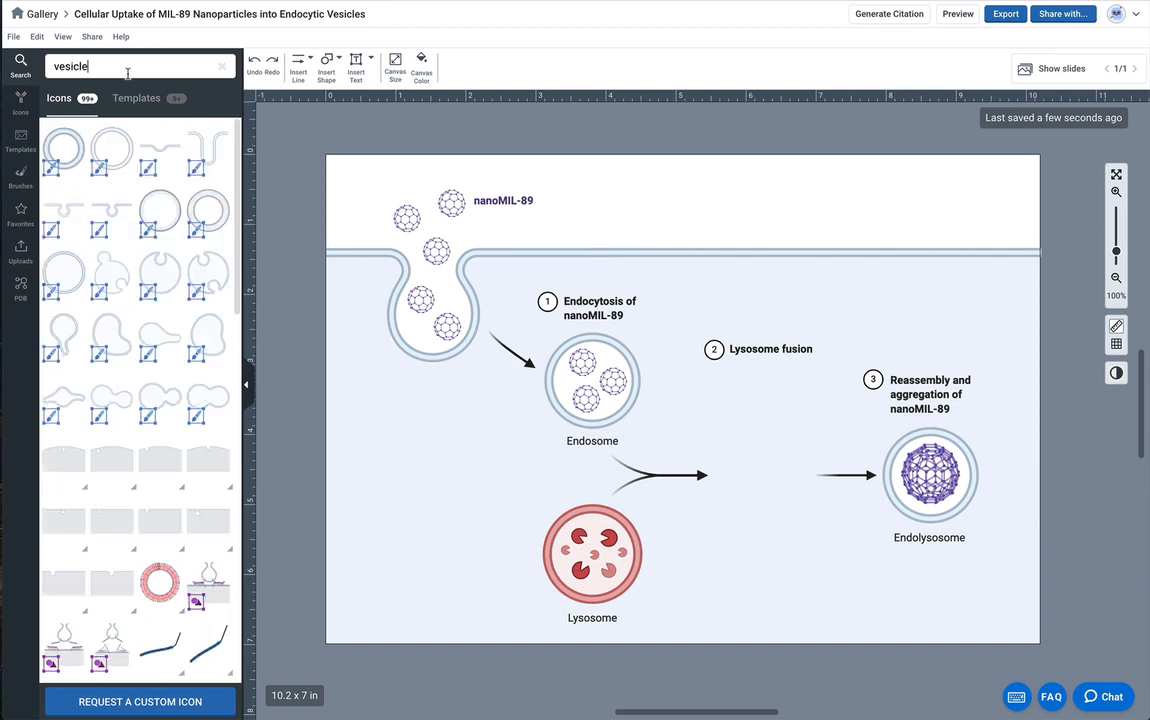
{"action": "mouse_move", "coordinate": [210, 150]}
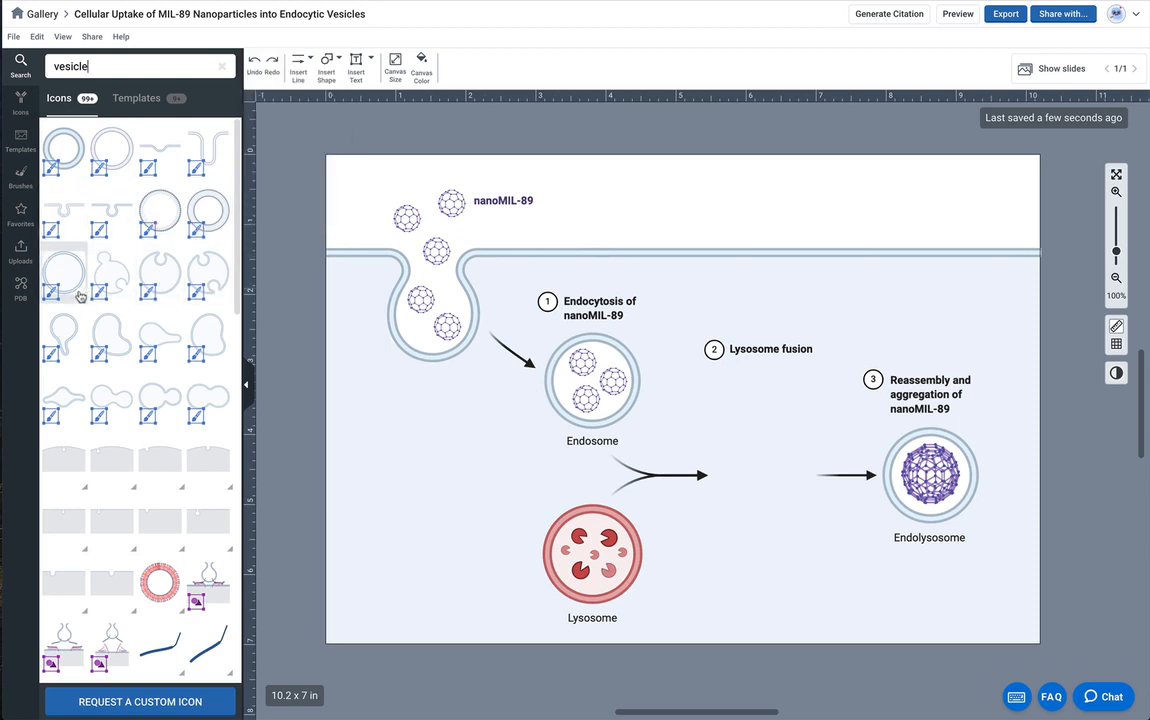
{"action": "mouse_move", "coordinate": [90, 395]}
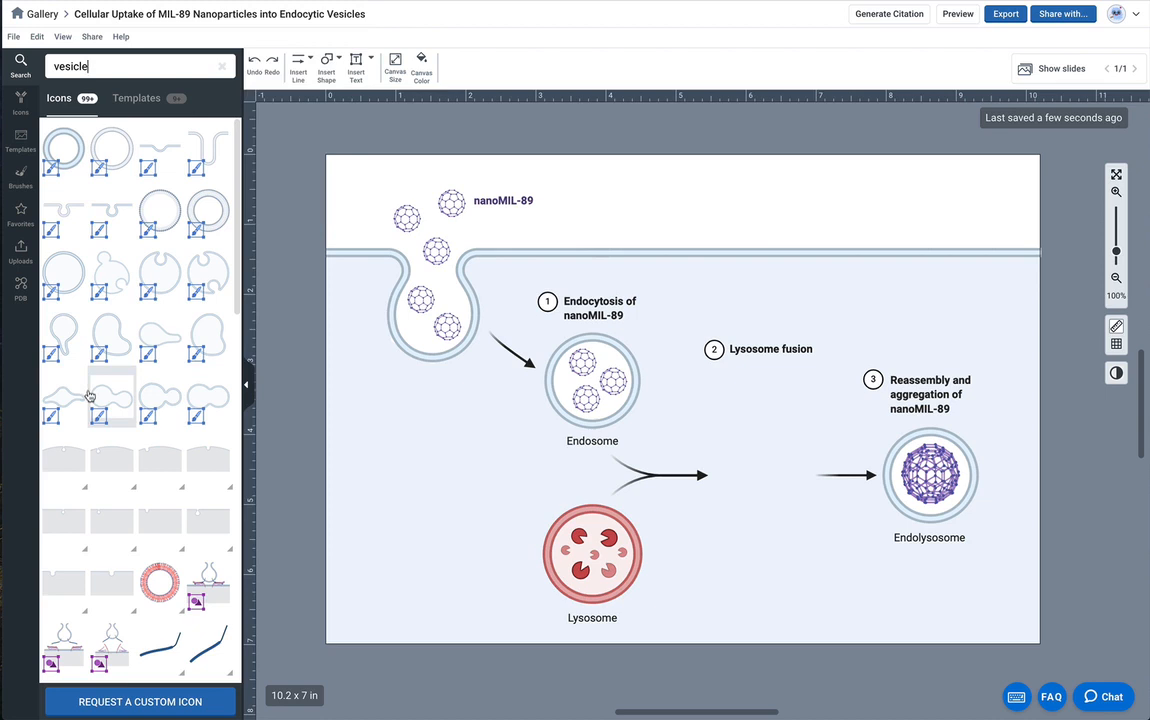
{"action": "mouse_move", "coordinate": [160, 410]}
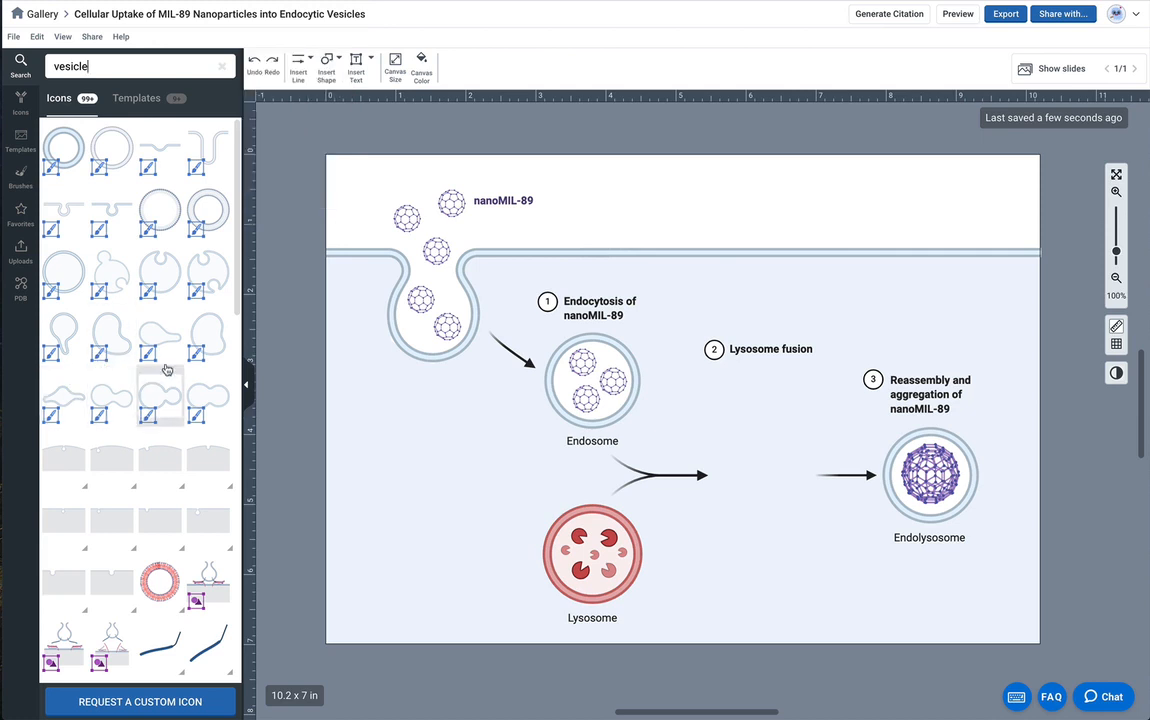
{"action": "mouse_move", "coordinate": [110, 388]}
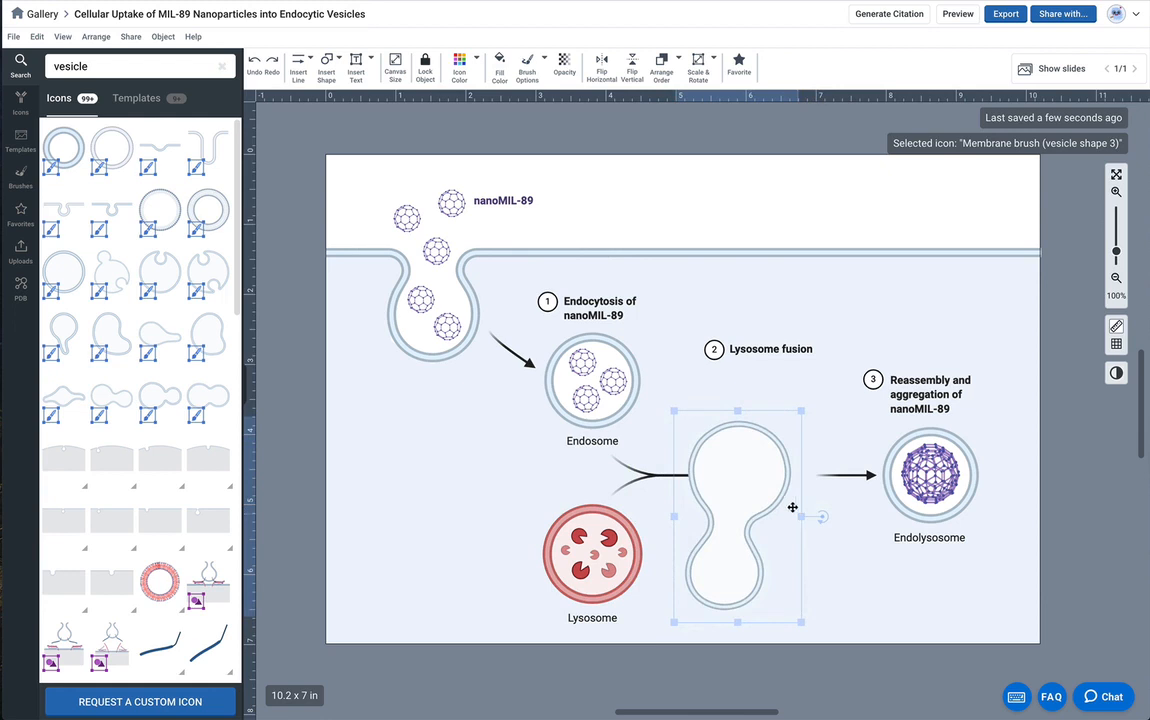
- Tilt the new two-lobed vesicle membrane slightly between the arrows, then deselect it
{"action": "left_click_drag", "start_coordinate": [792, 507], "coordinate": [818, 456]}
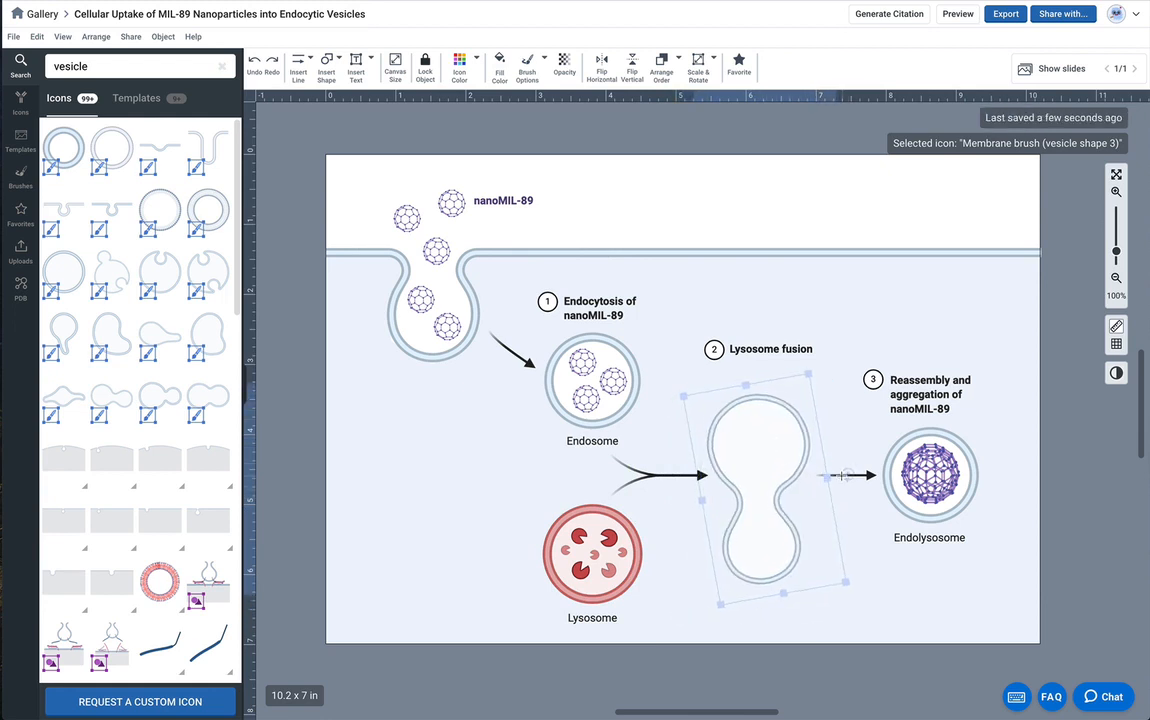
{"action": "left_click", "coordinate": [760, 480]}
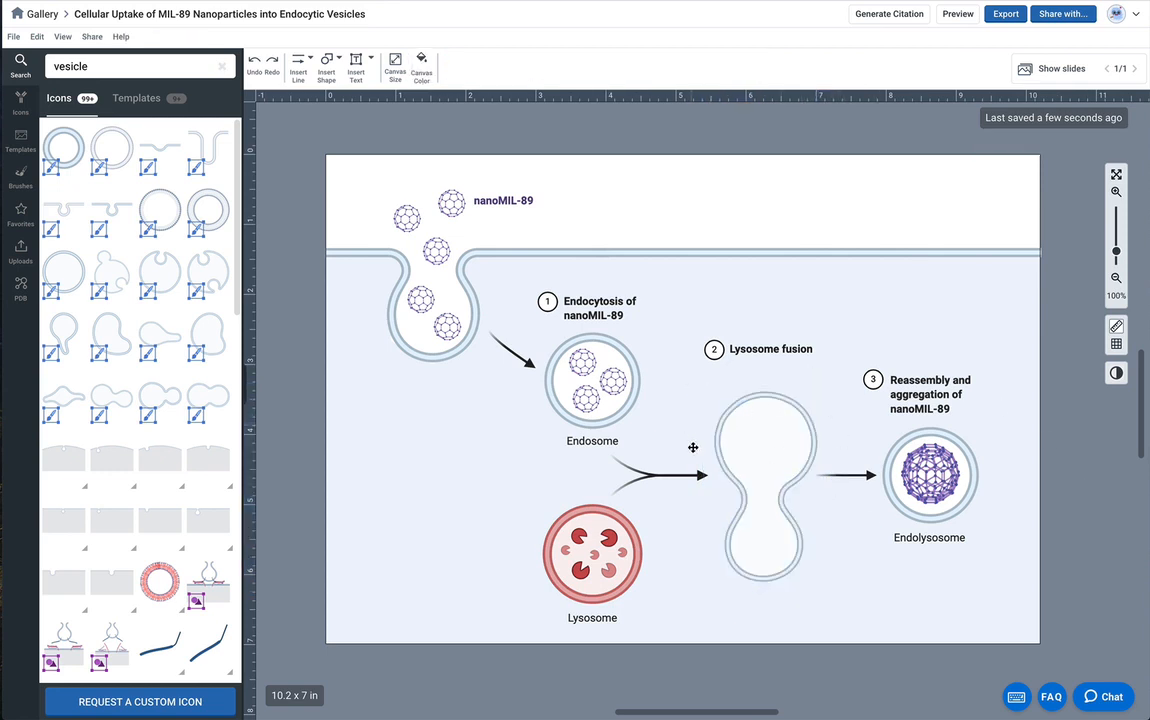
{"action": "mouse_move", "coordinate": [427, 321]}
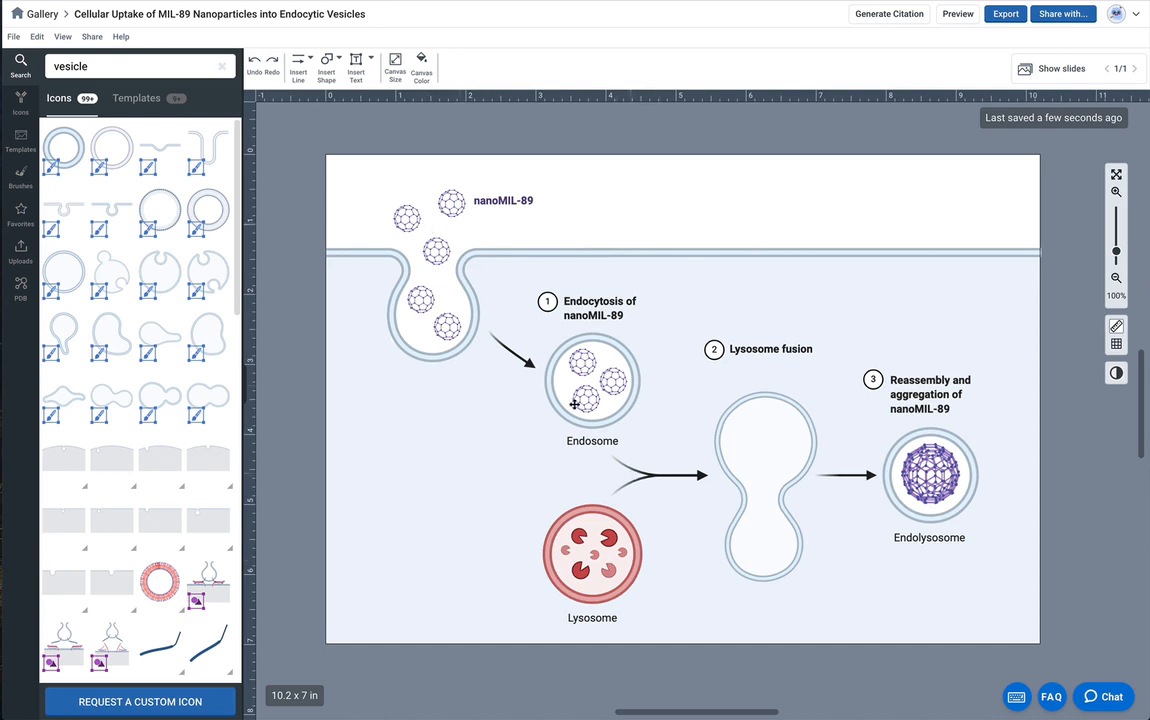
{"action": "mouse_move", "coordinate": [634, 400]}
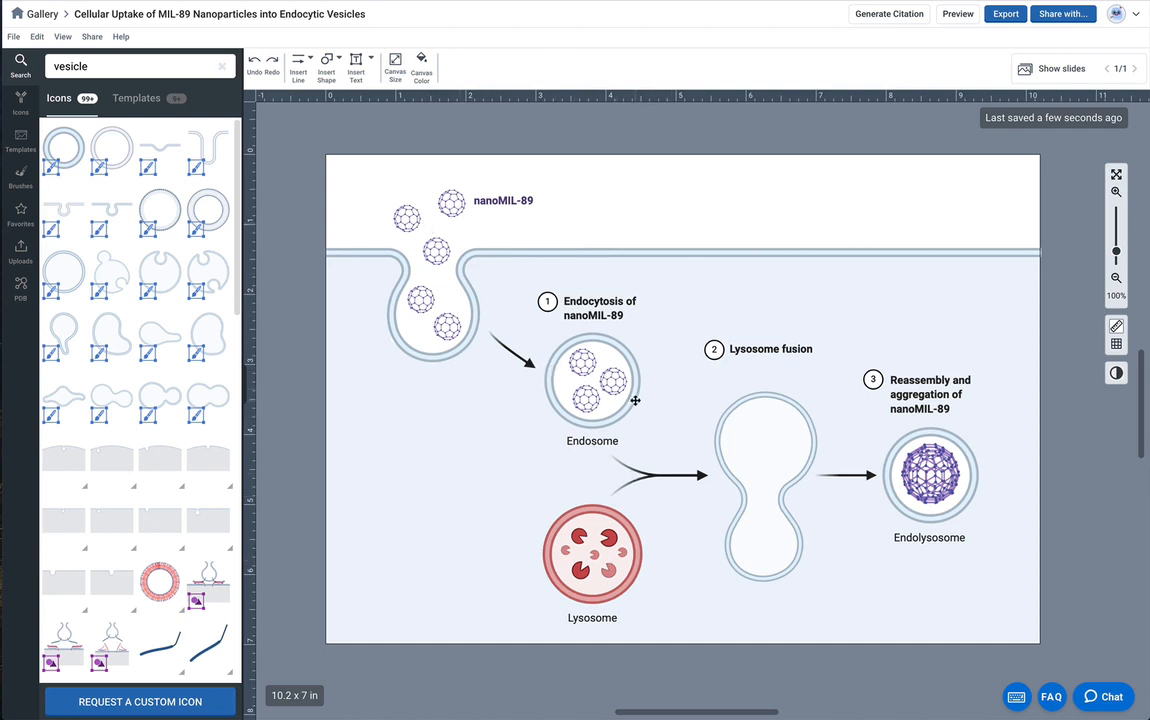
- Match the endosome's membrane thickness by setting the fused vesicle's membrane size to 14
{"action": "left_click", "coordinate": [592, 380]}
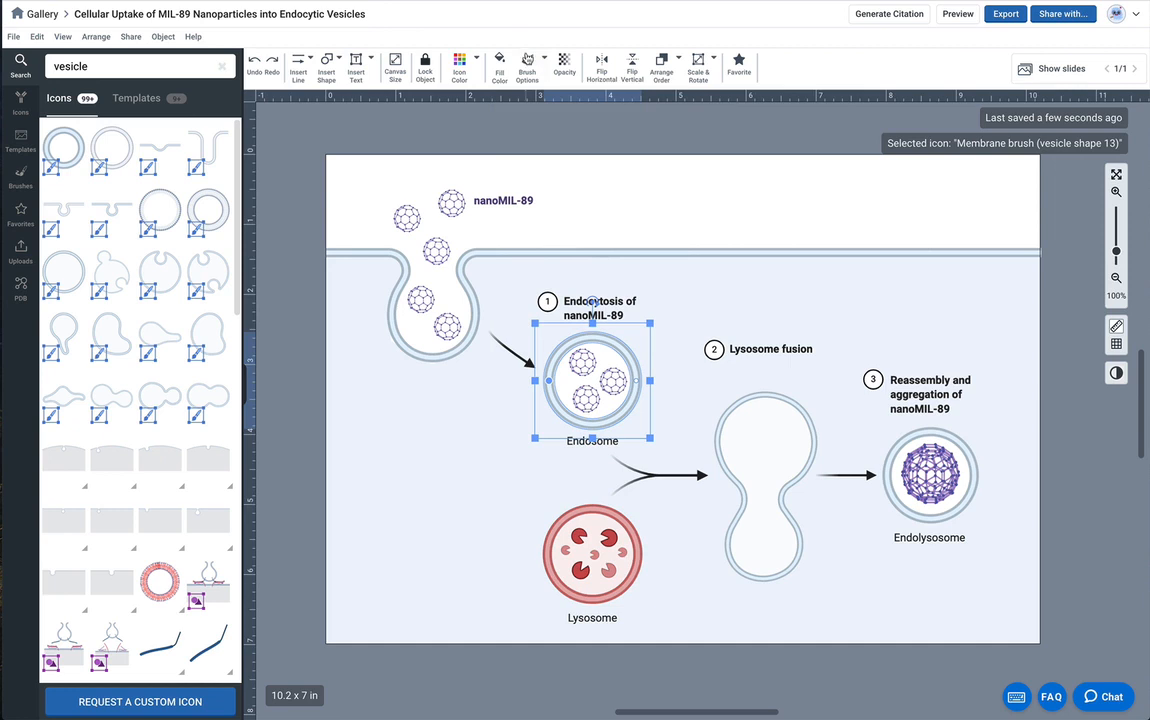
{"action": "left_click", "coordinate": [527, 67]}
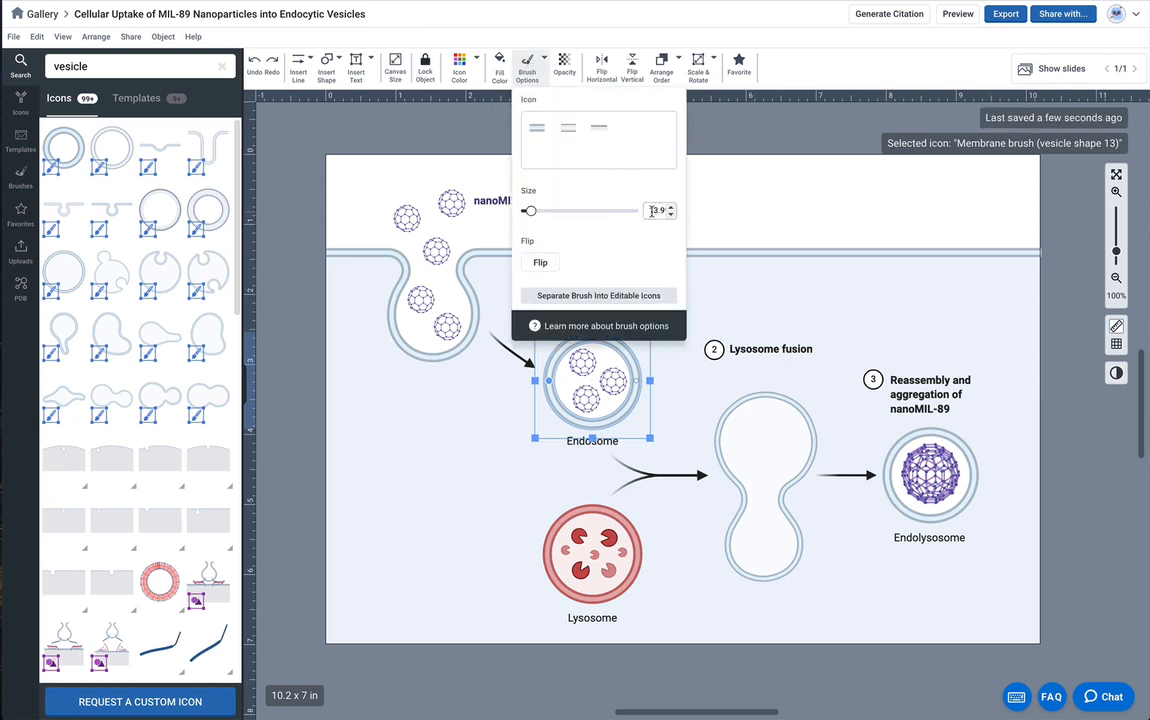
{"action": "left_click", "coordinate": [770, 480]}
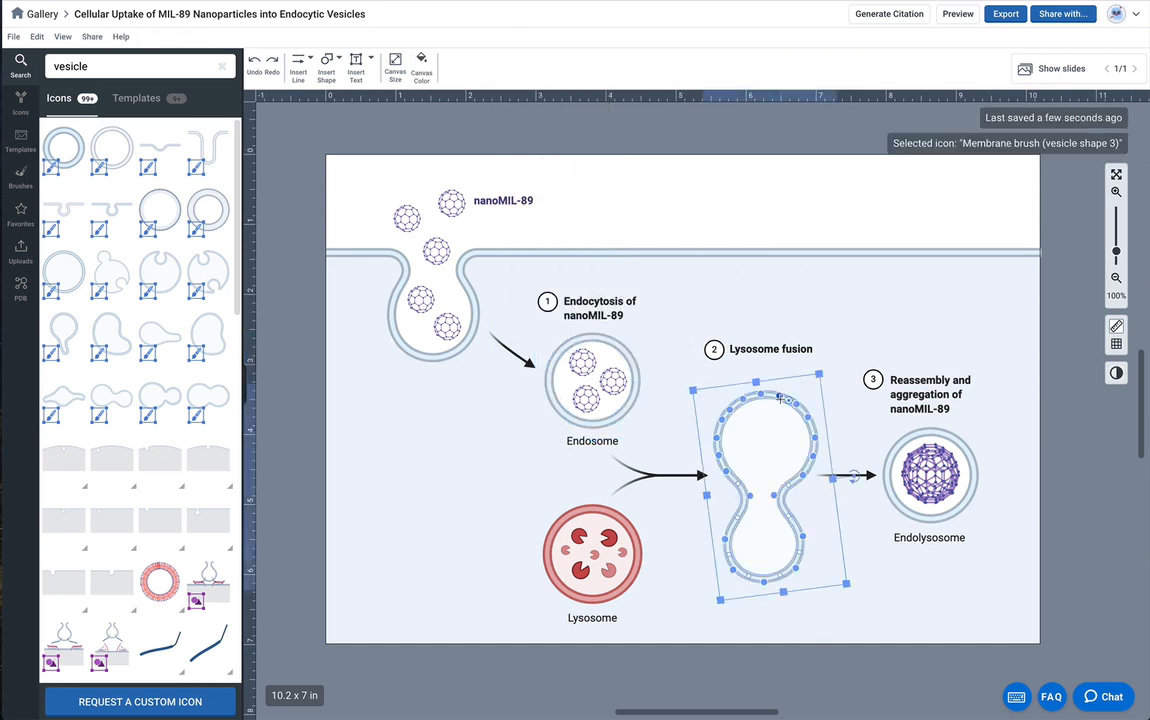
{"action": "left_click", "coordinate": [528, 67]}
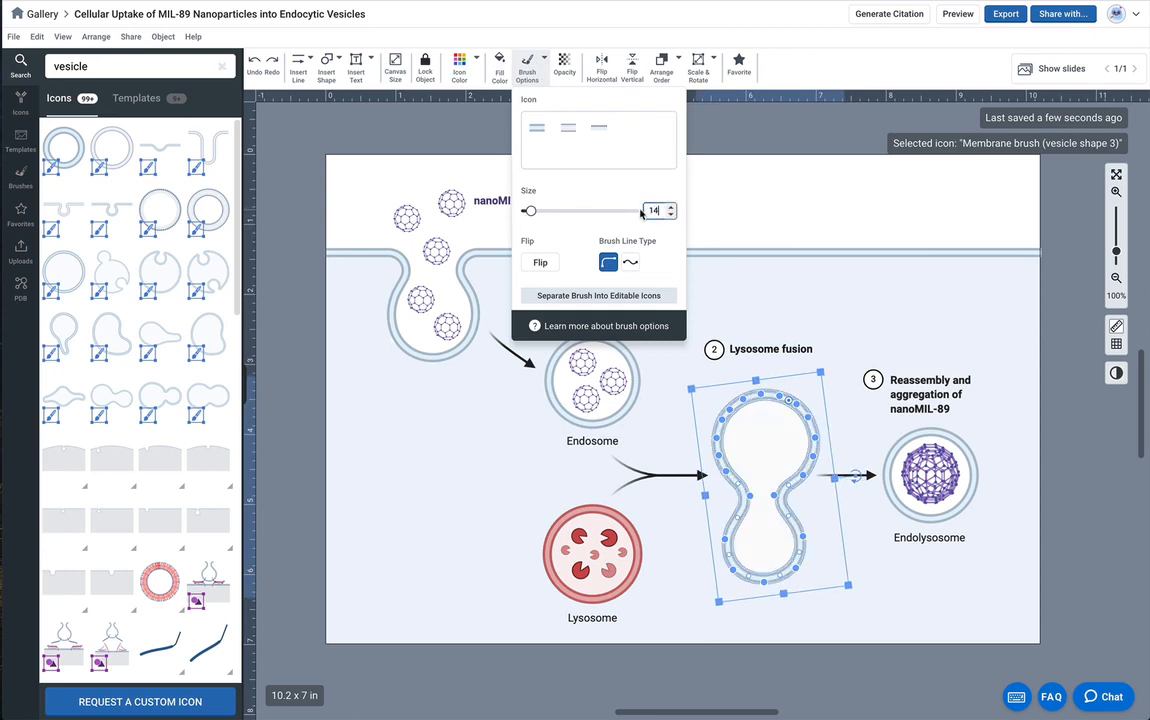
{"action": "left_click", "coordinate": [835, 413]}
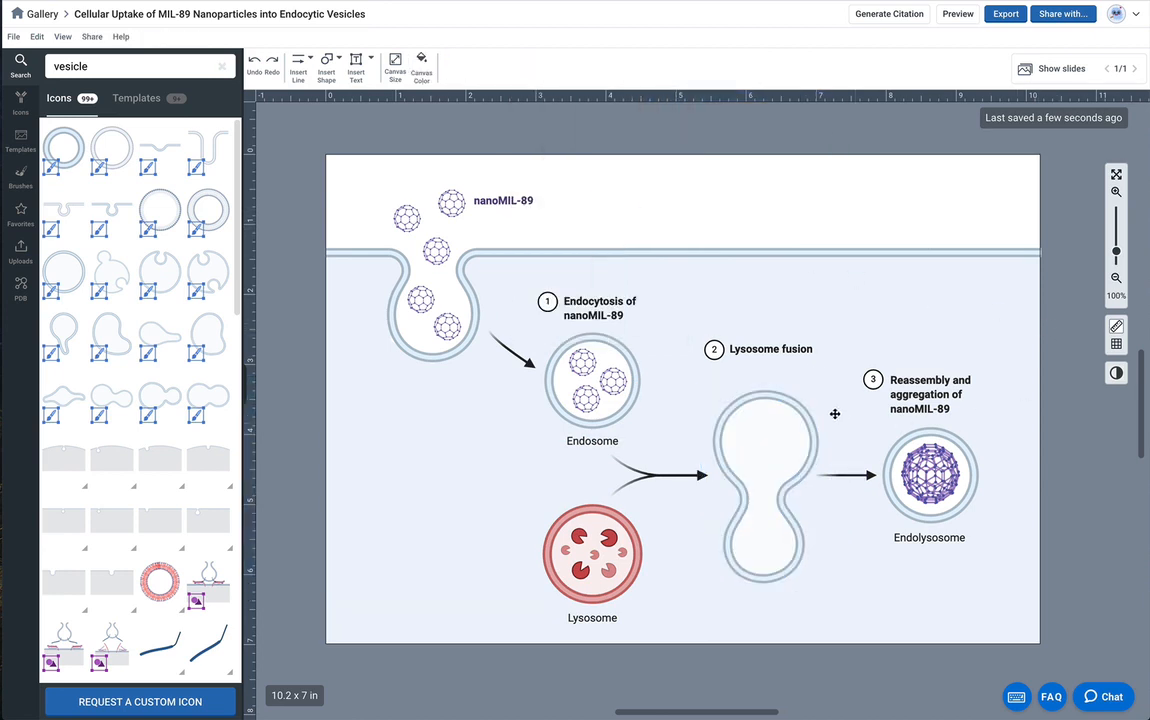
{"action": "left_click", "coordinate": [765, 475]}
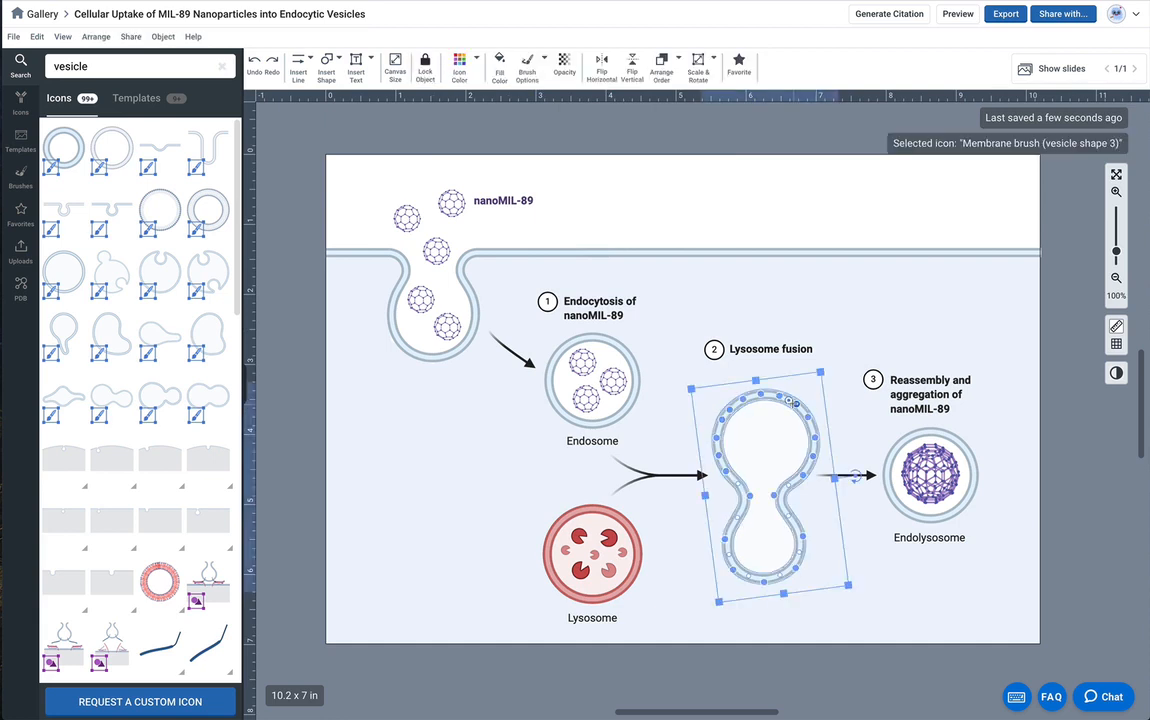
{"action": "scroll", "scroll_direction": "down", "scroll_amount": 3}
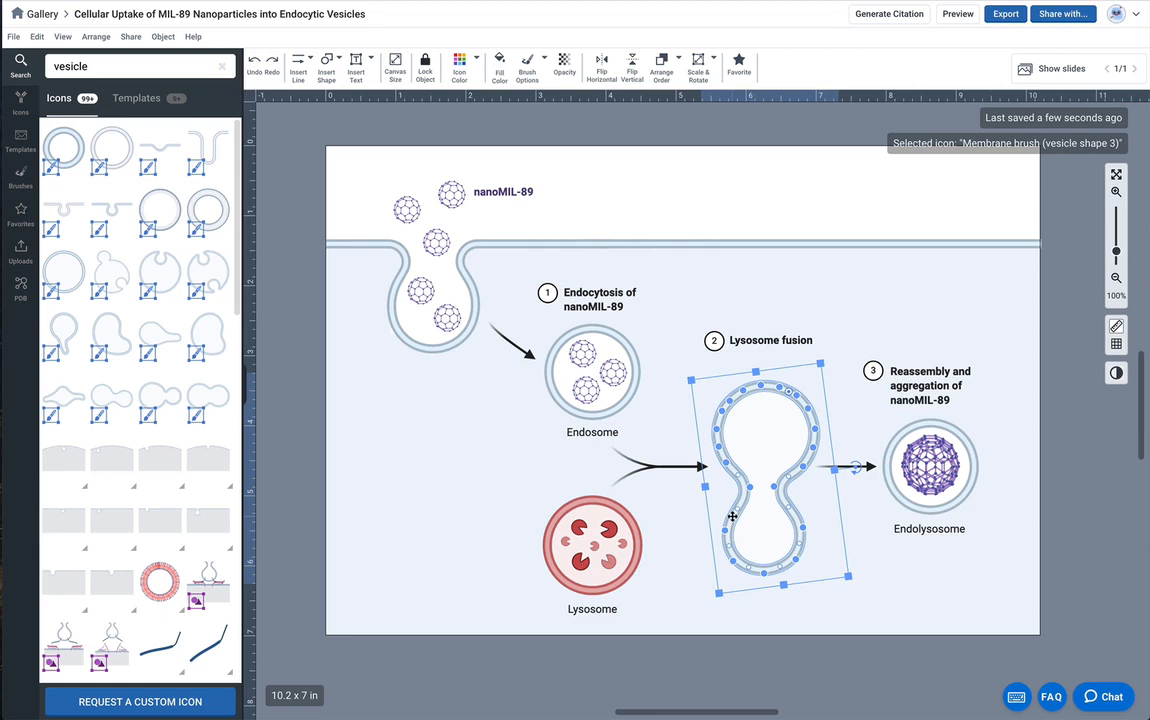
{"action": "mouse_move", "coordinate": [712, 458]}
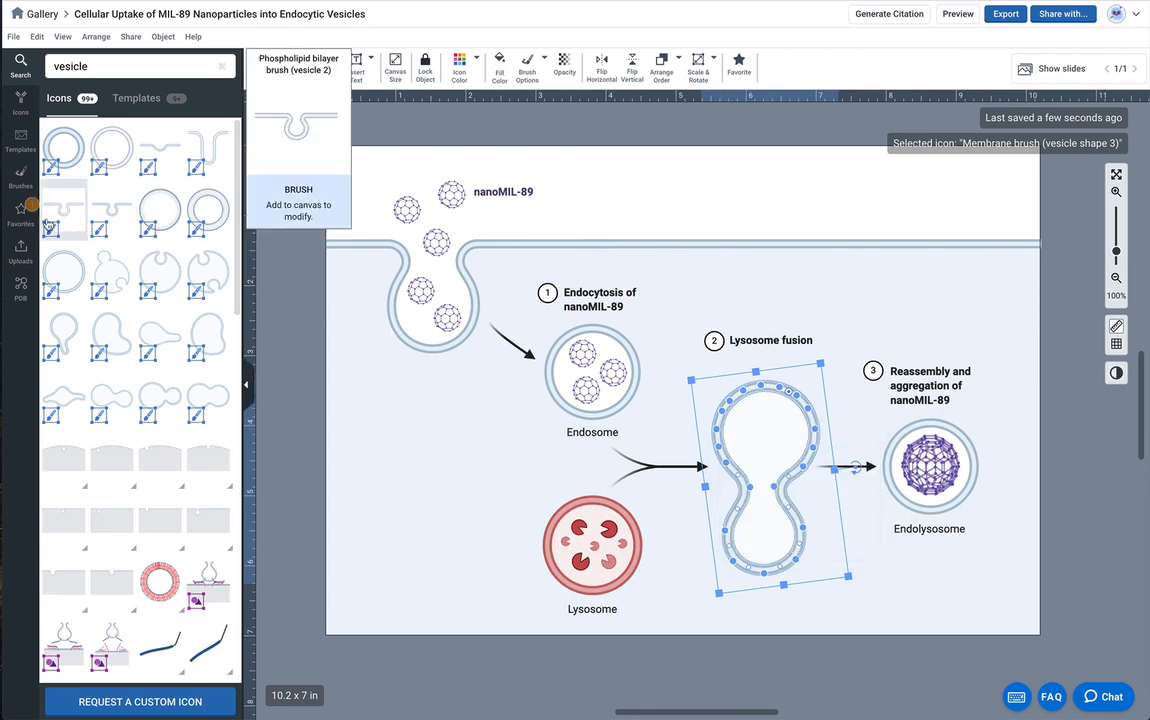
- Switch the icon library from vesicle search results back to the category list
{"action": "left_click", "coordinate": [20, 210]}
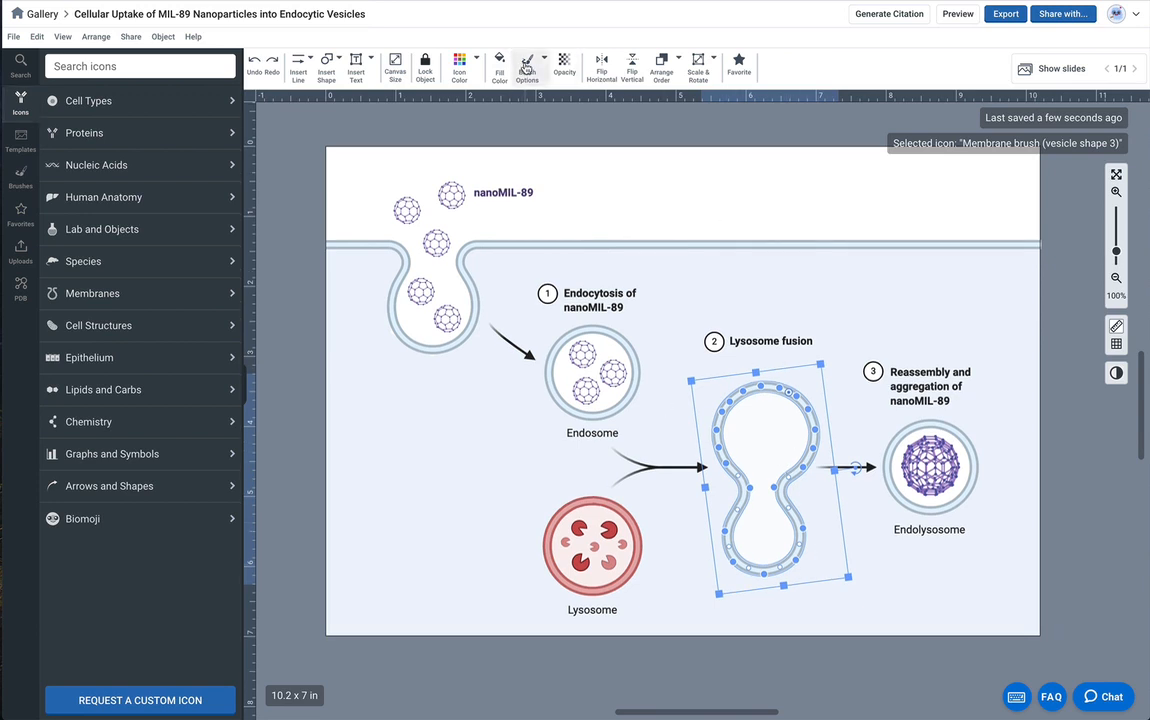
- Separate the fused vesicle's membrane brush into editable icons and confirm
{"action": "left_click", "coordinate": [527, 63]}
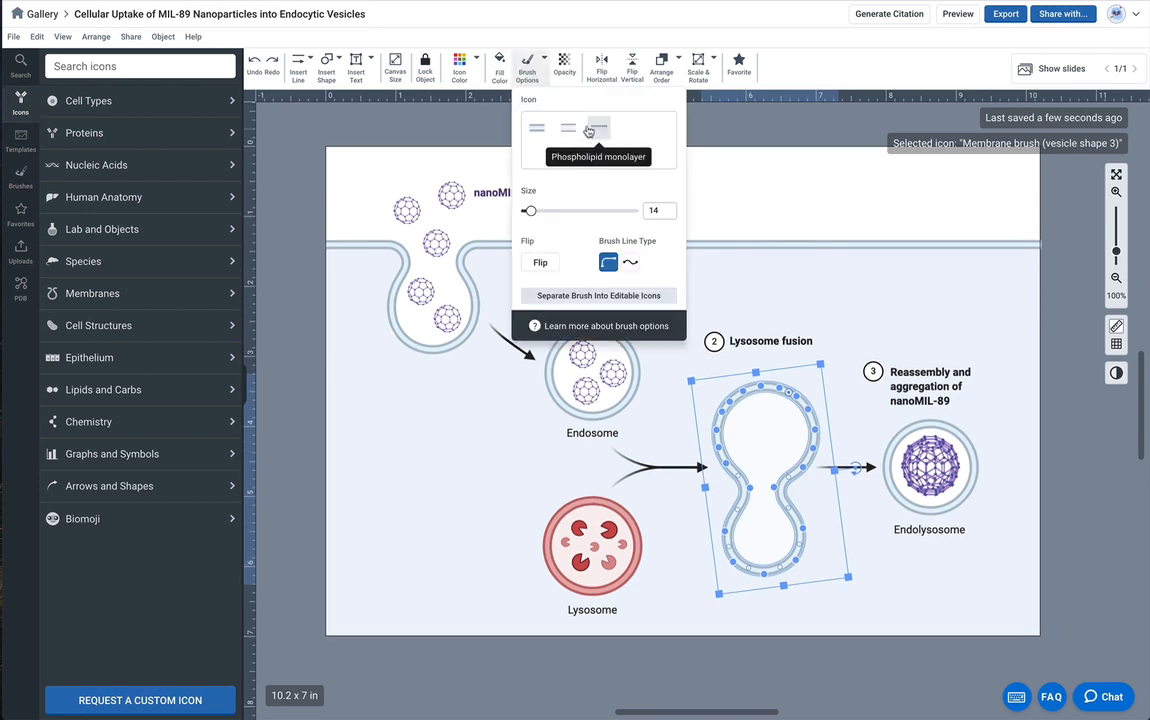
{"action": "mouse_move", "coordinate": [546, 228]}
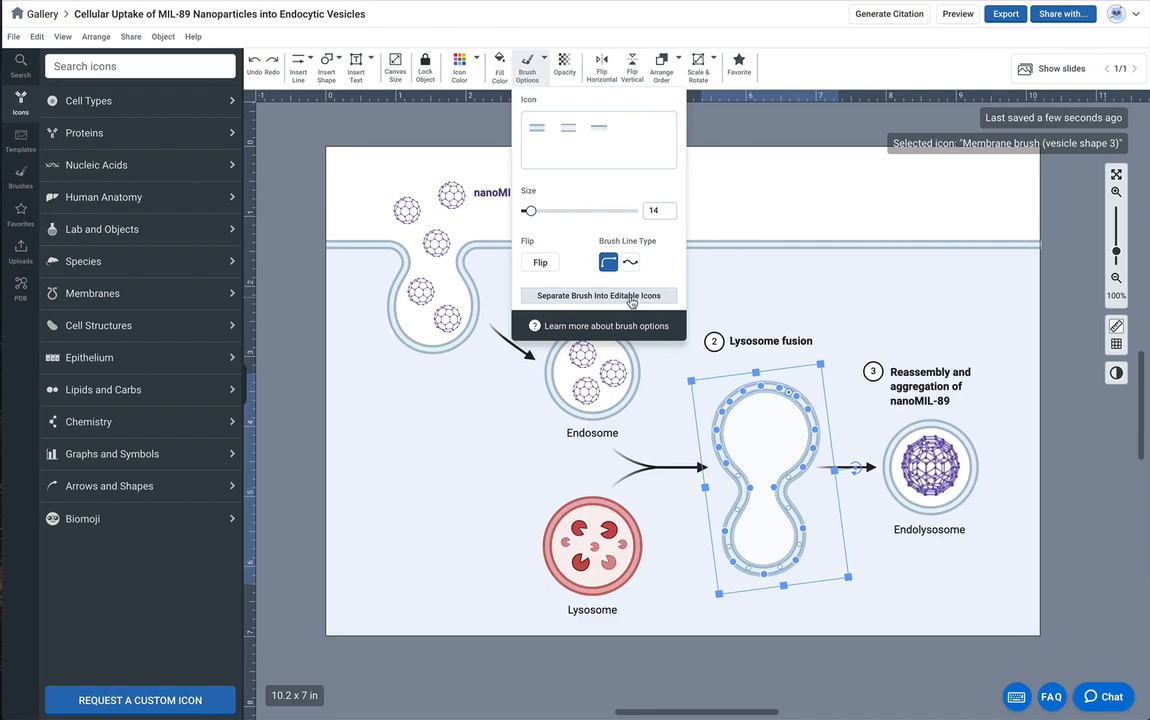
{"action": "left_click", "coordinate": [598, 295]}
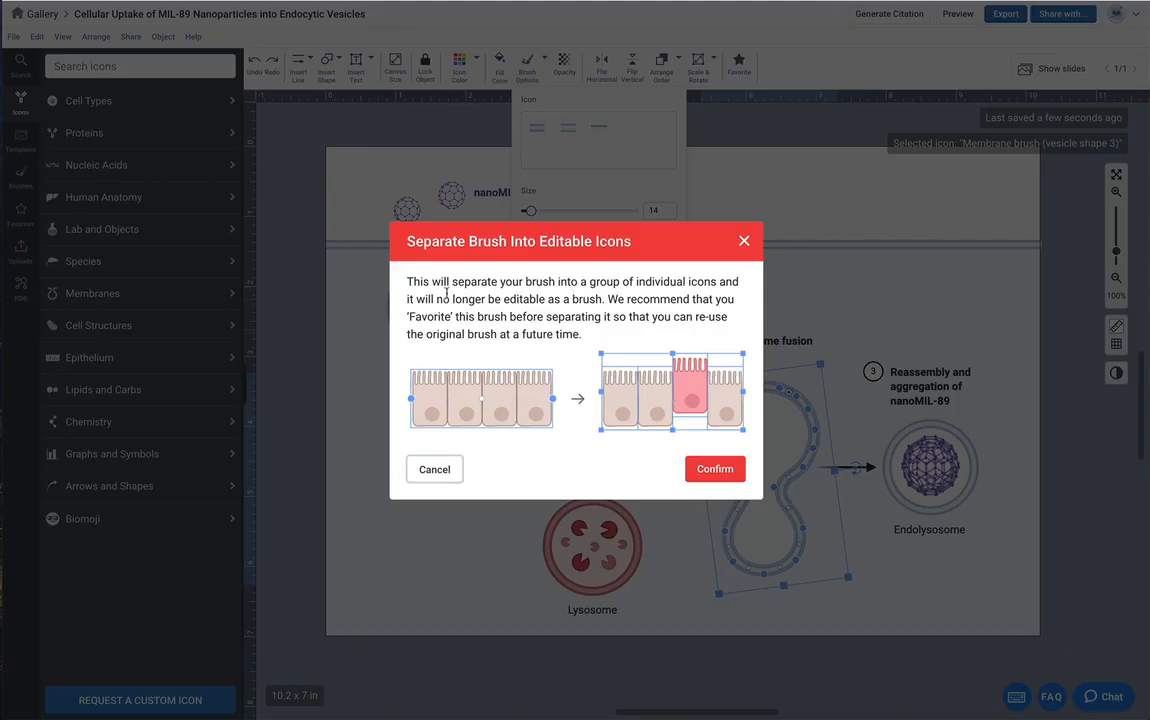
{"action": "mouse_move", "coordinate": [670, 360]}
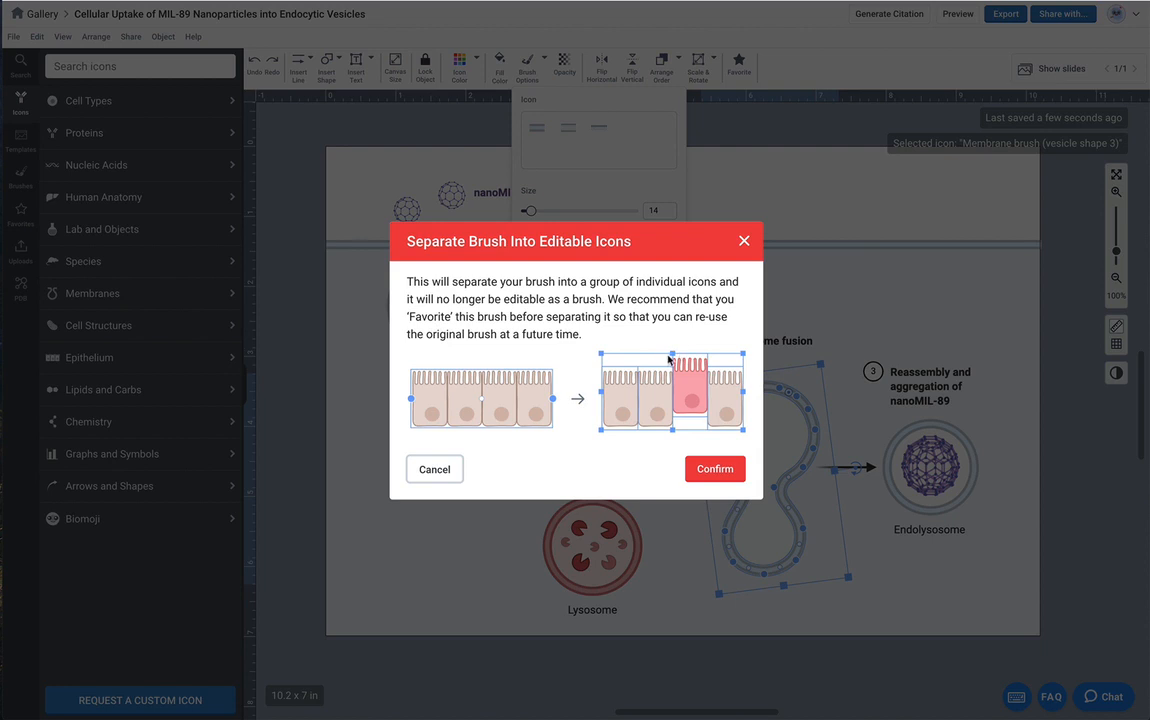
{"action": "mouse_move", "coordinate": [640, 363]}
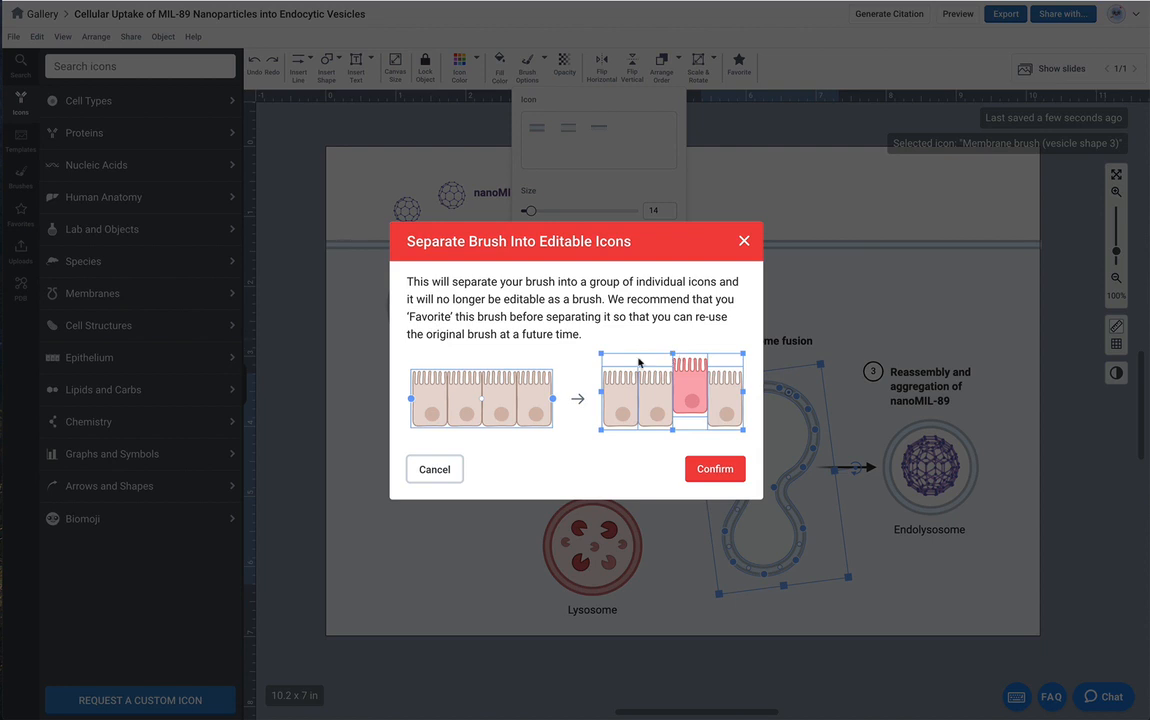
{"action": "left_click", "coordinate": [434, 469]}
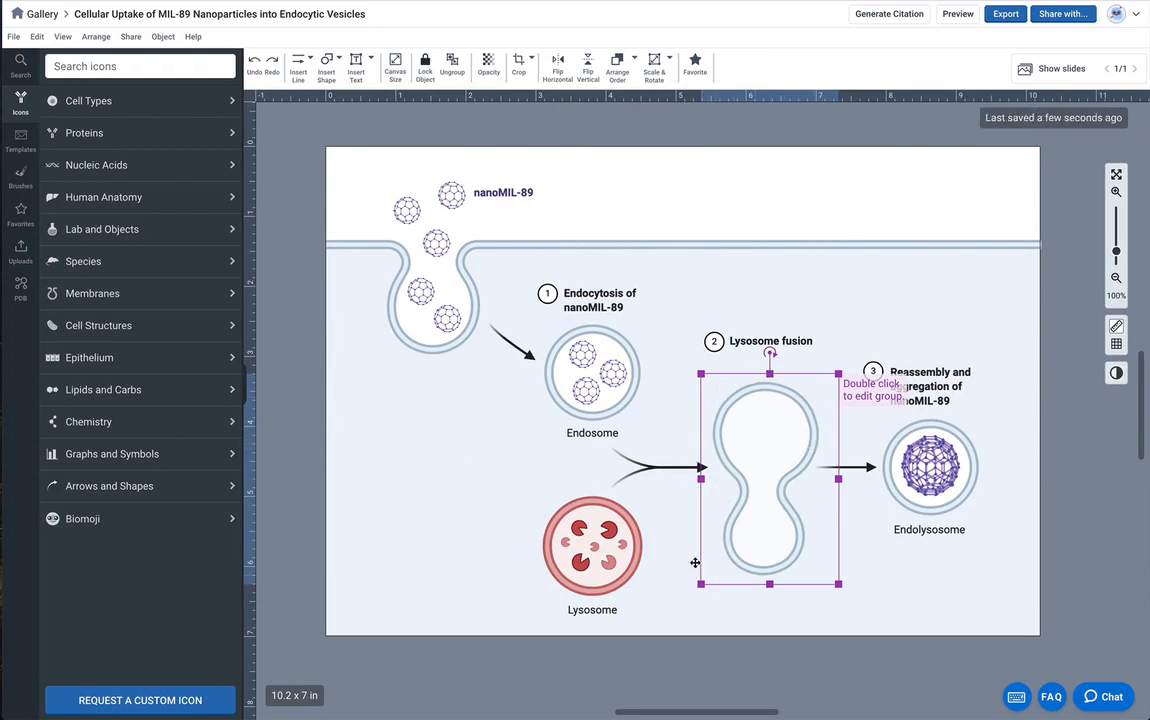
{"action": "mouse_move", "coordinate": [658, 581]}
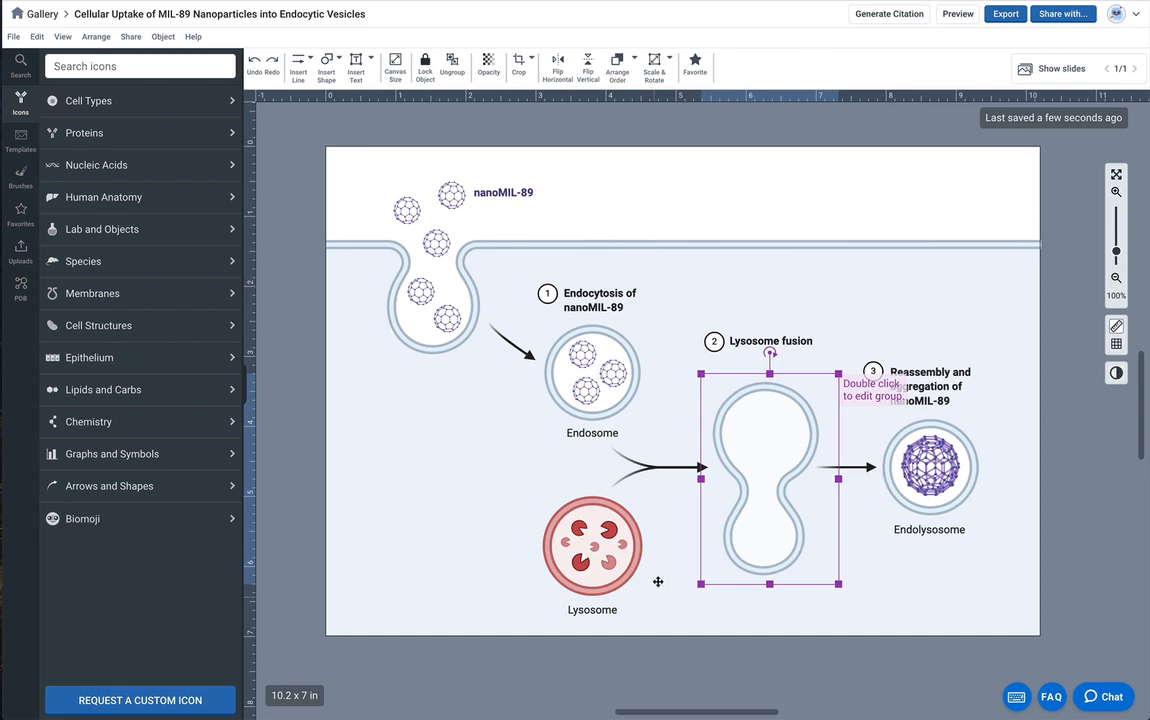
{"action": "mouse_move", "coordinate": [776, 530]}
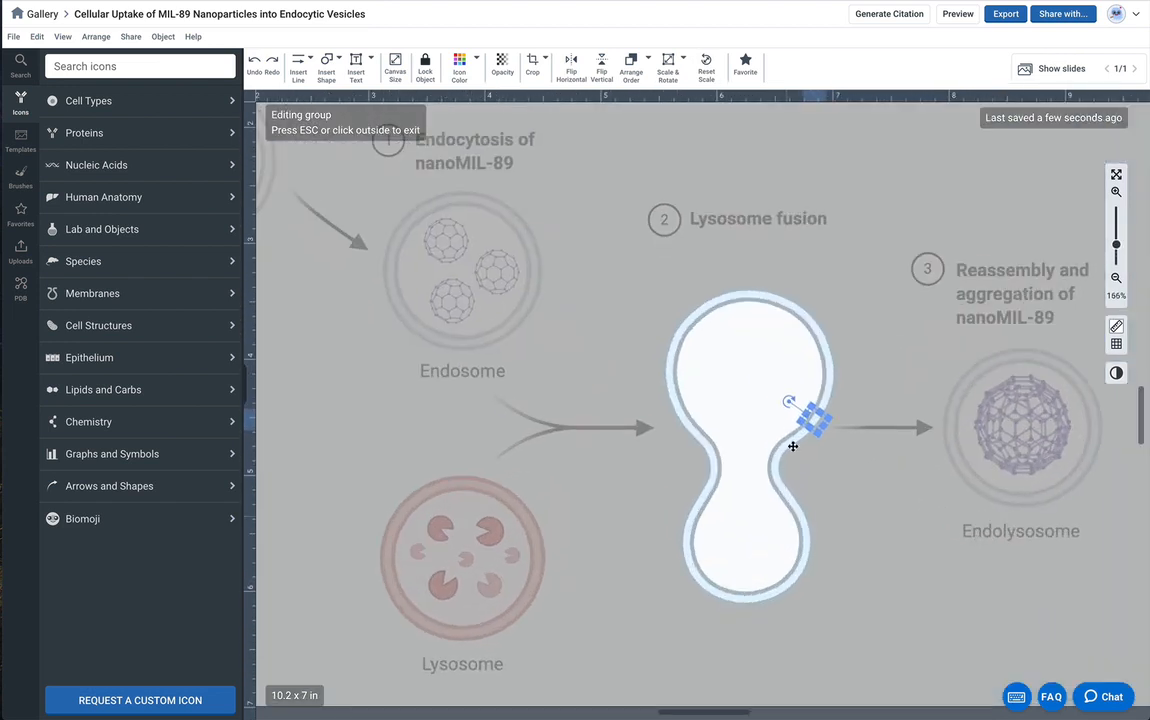
- Inside the vesicle group, reposition membrane segments and select the lower-half membrane pieces
{"action": "left_click_drag", "start_coordinate": [812, 420], "coordinate": [828, 384]}
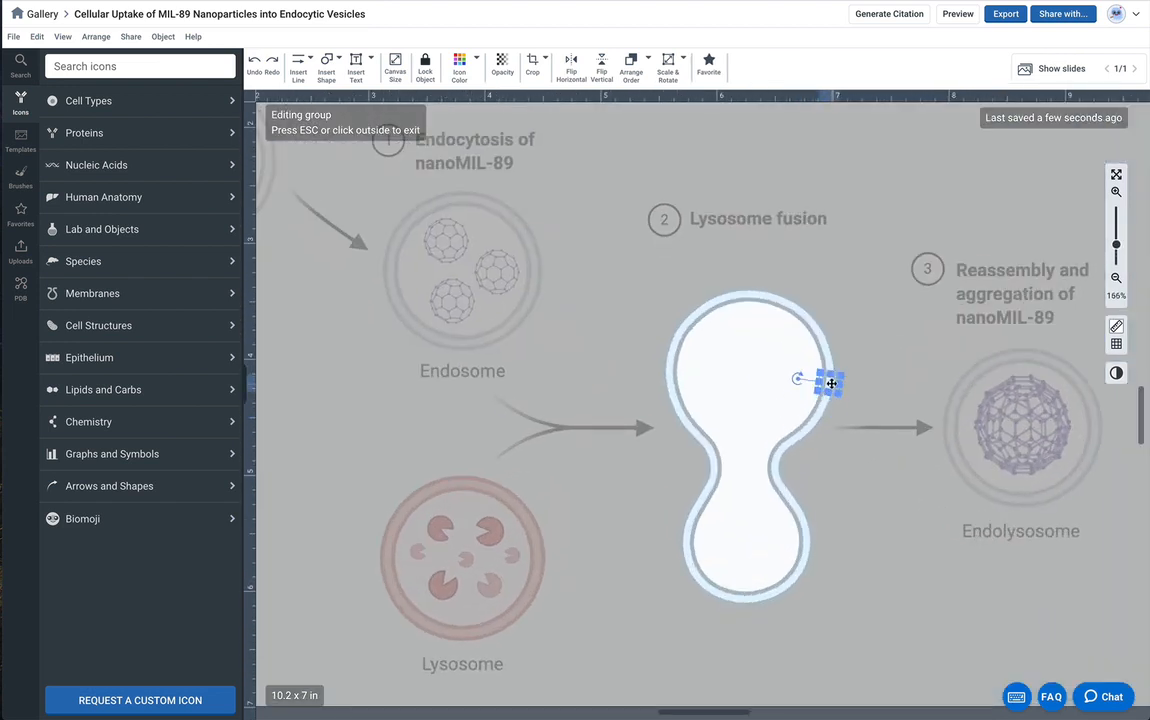
{"action": "left_click_drag", "start_coordinate": [830, 383], "coordinate": [790, 305]}
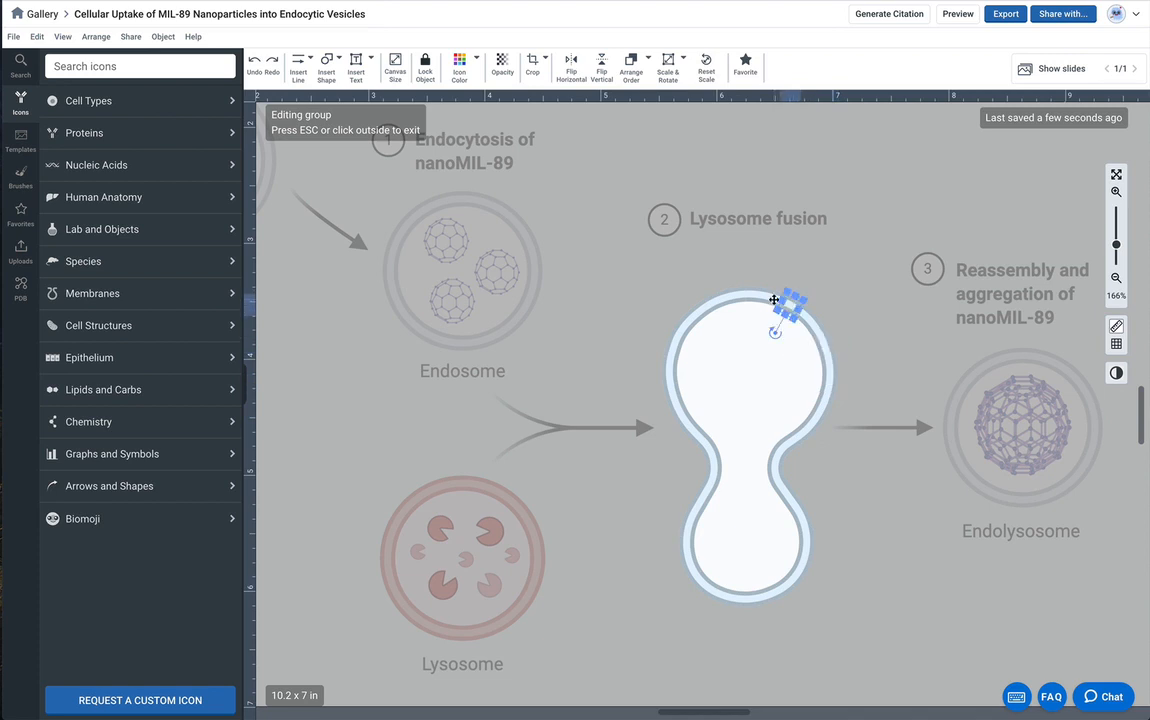
{"action": "left_click_drag", "start_coordinate": [790, 310], "coordinate": [705, 315]}
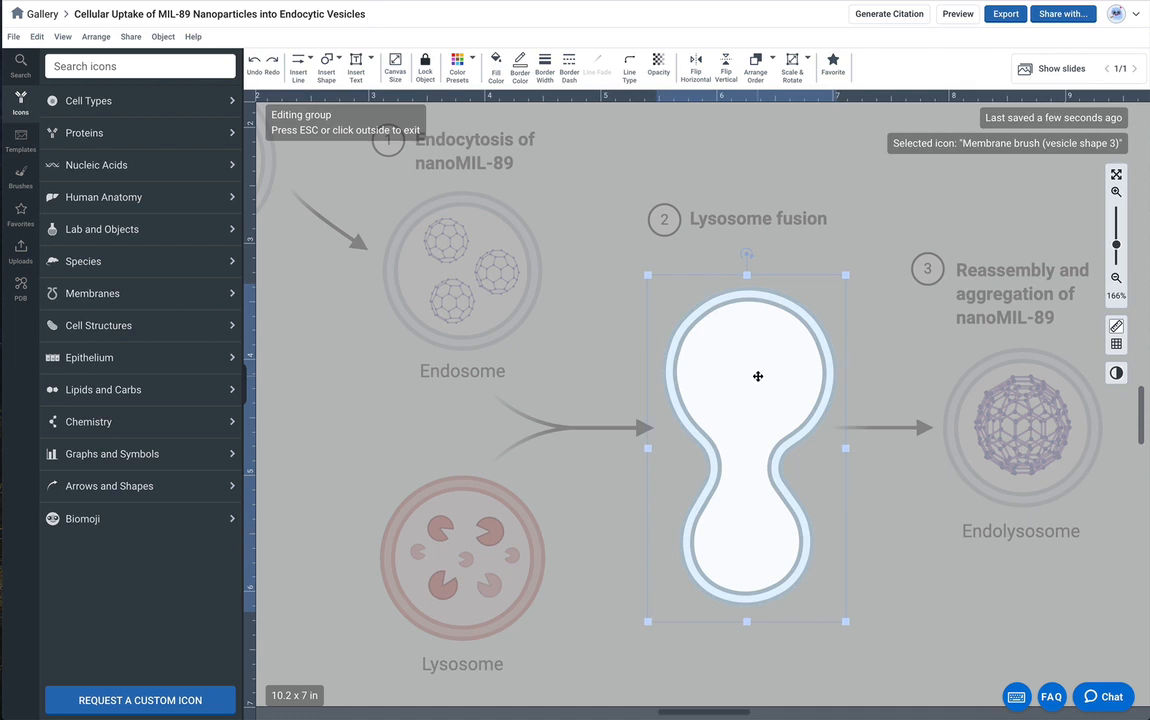
{"action": "left_click", "coordinate": [885, 634]}
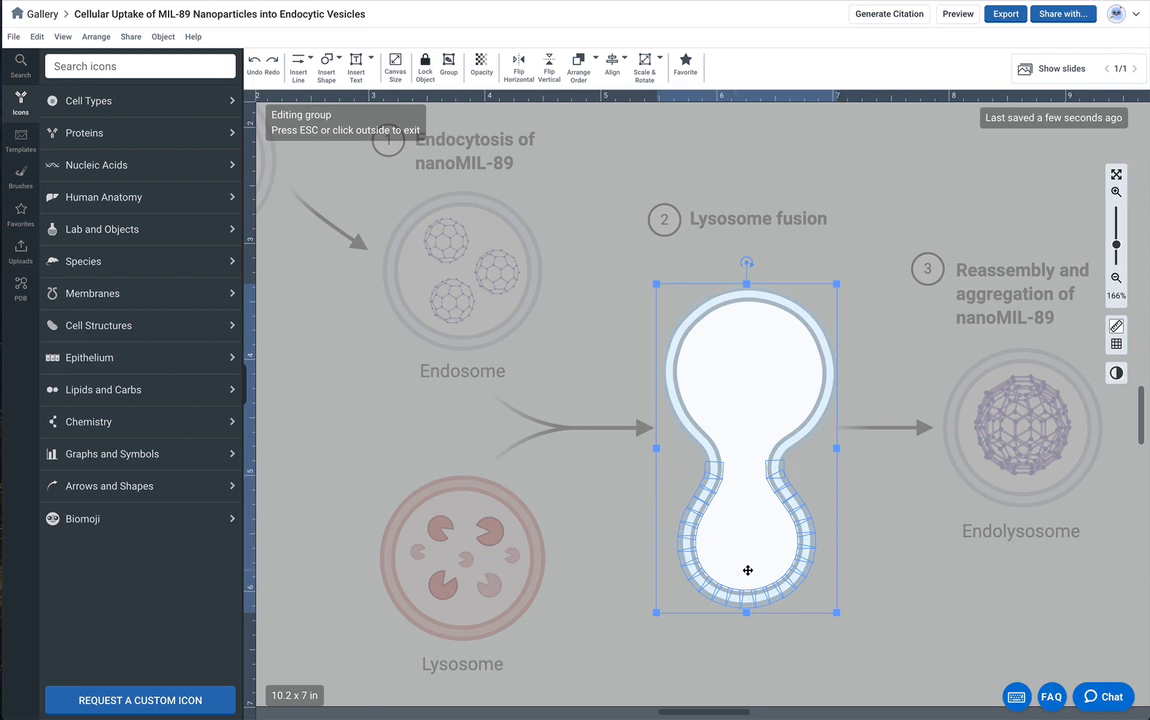
{"action": "mouse_move", "coordinate": [820, 525]}
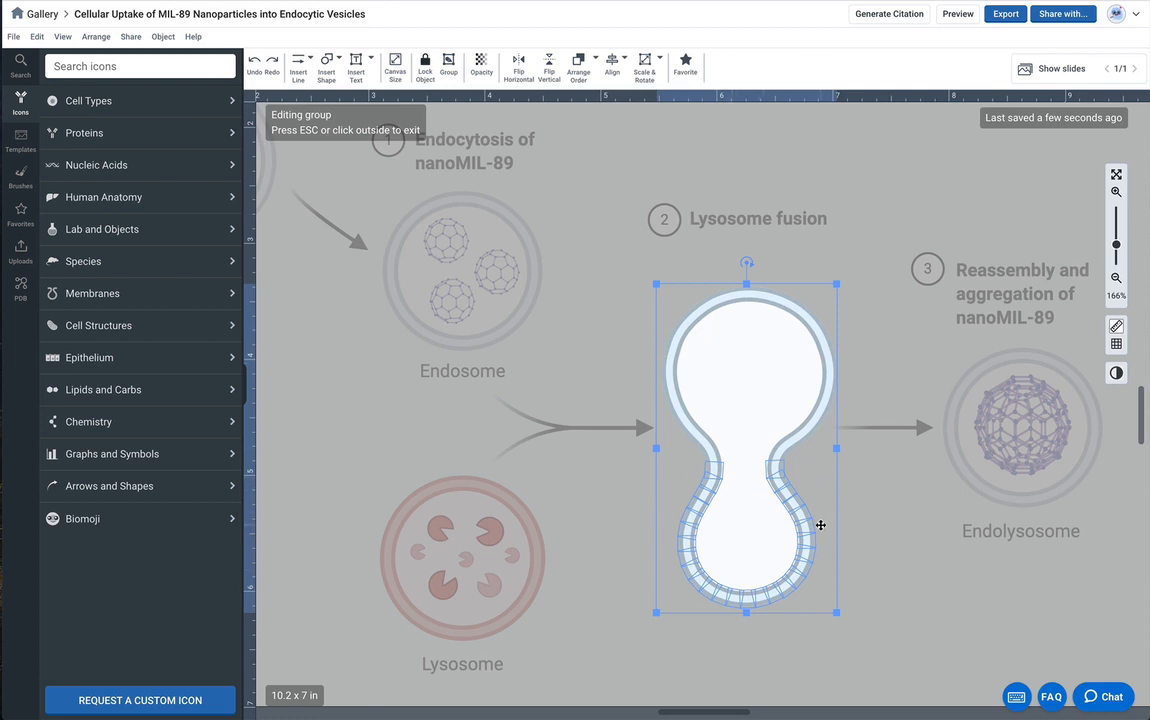
{"action": "mouse_move", "coordinate": [730, 403]}
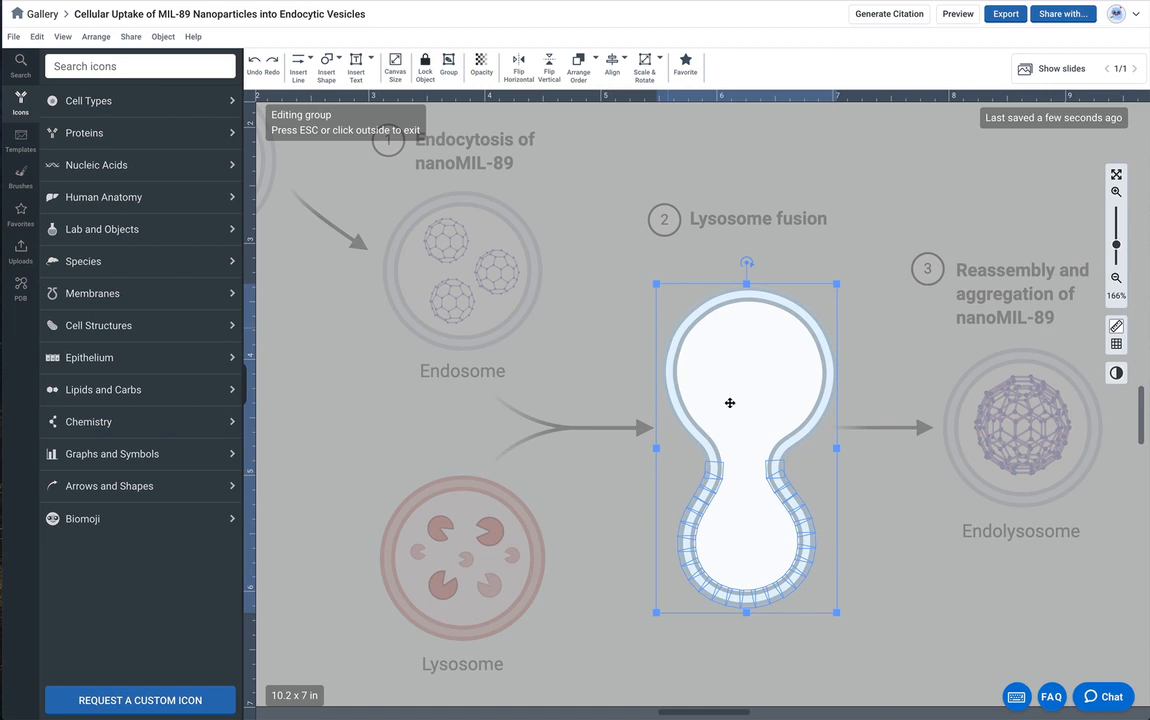
{"action": "mouse_move", "coordinate": [734, 427]}
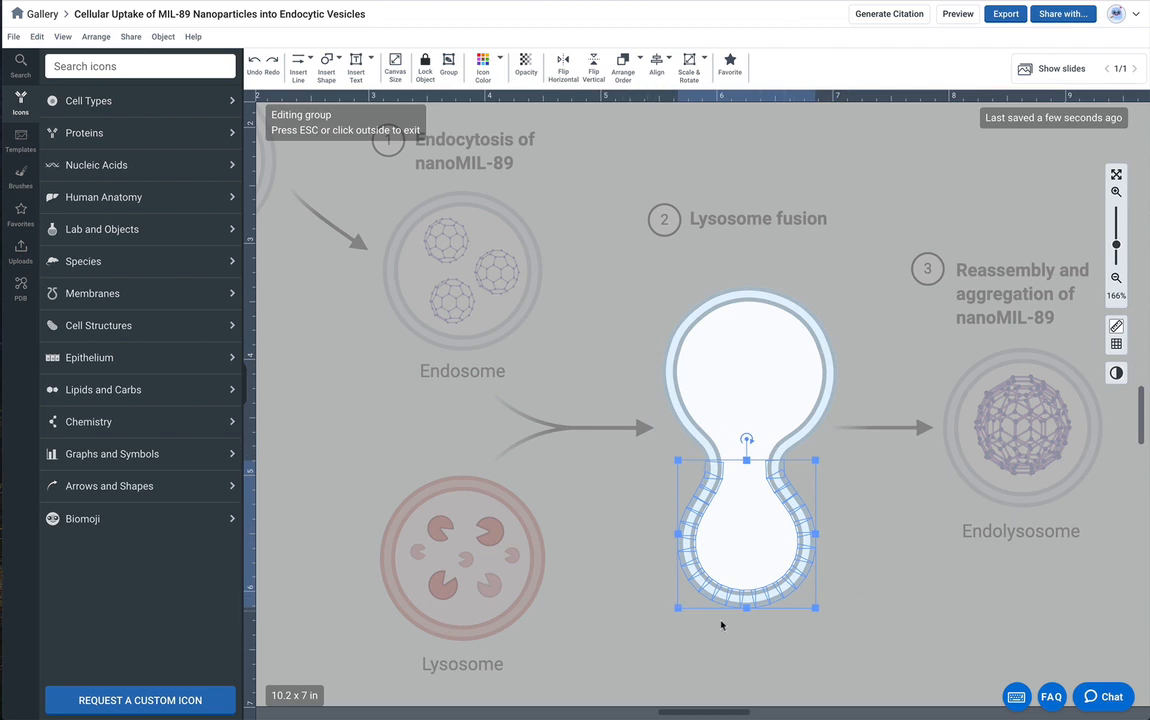
{"action": "mouse_move", "coordinate": [481, 378]}
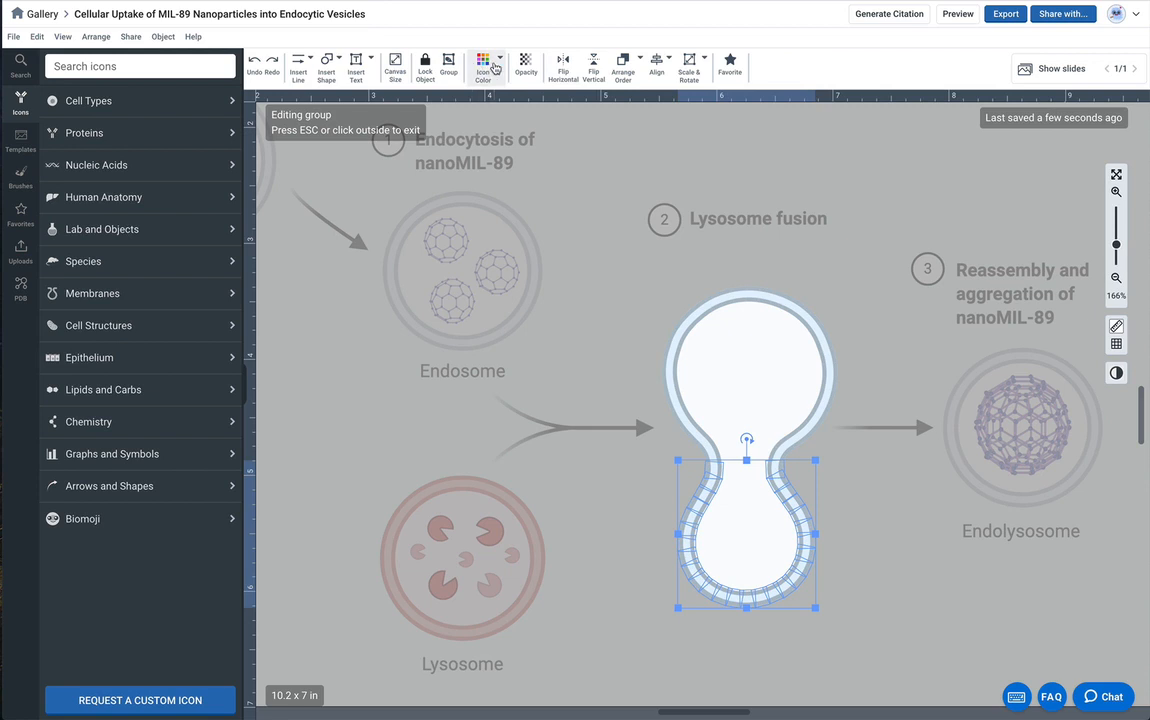
- Color the selected lower-lobe membrane pieces red using Icon Color
{"action": "left_click", "coordinate": [483, 62]}
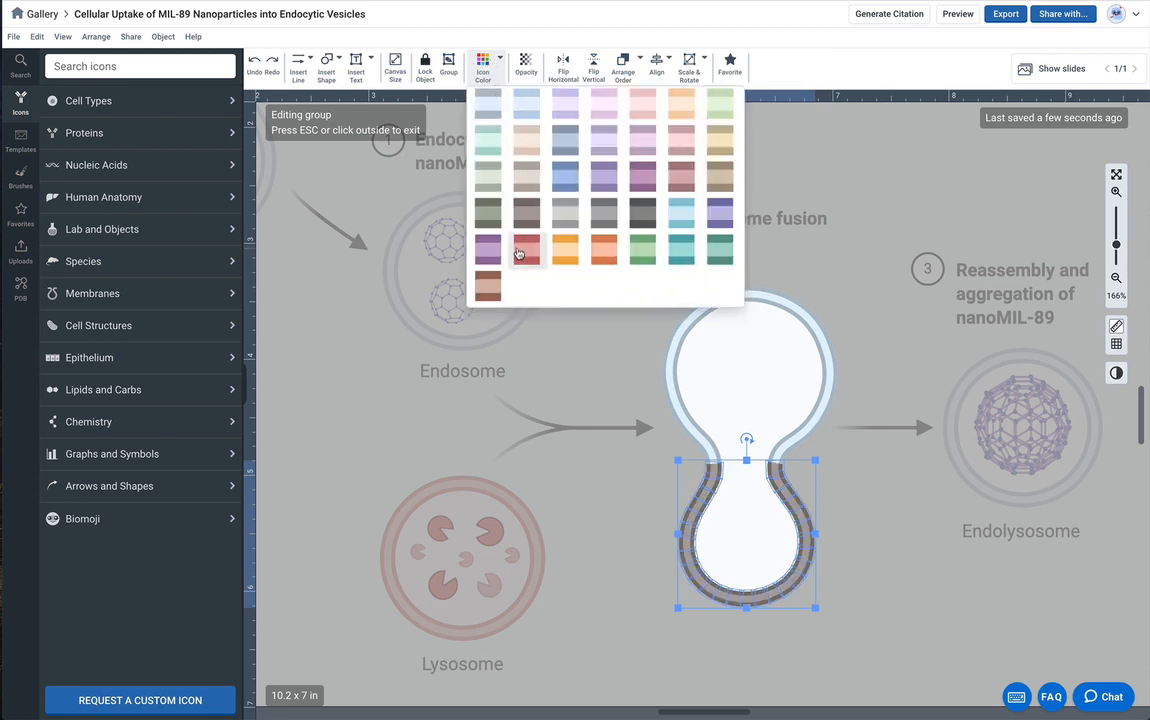
{"action": "left_click", "coordinate": [526, 249]}
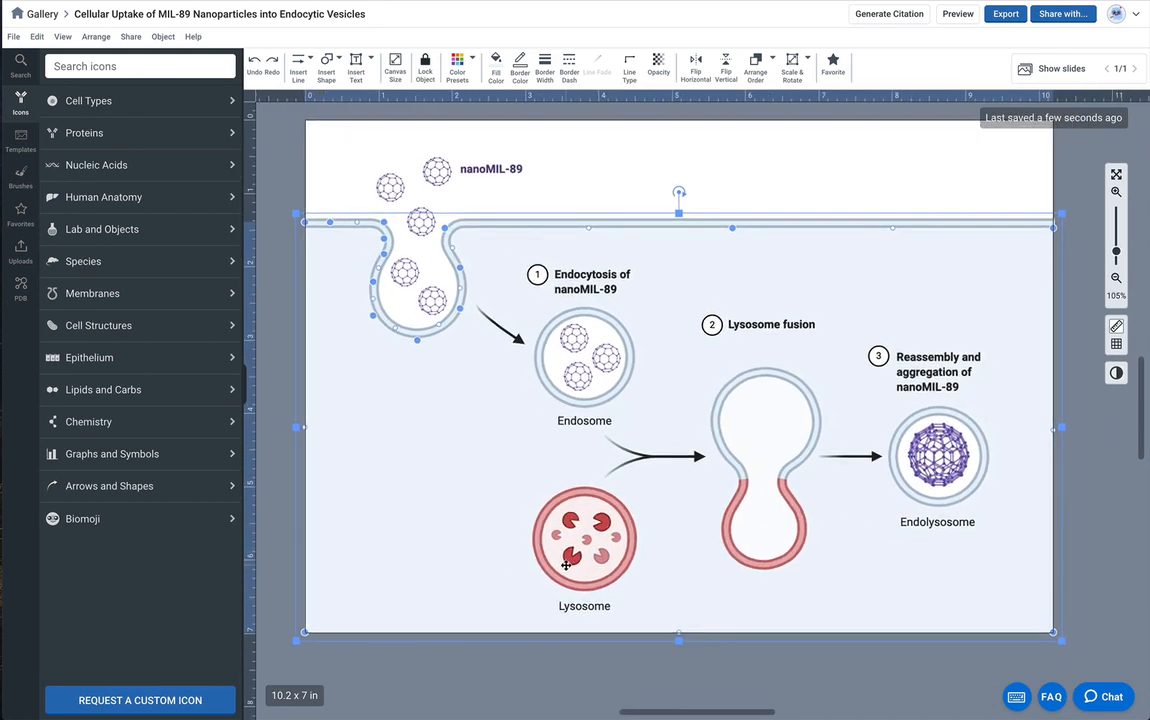
- Copy the three nanoMIL-89 nanoparticles from the endosome into the vesicle's upper blue lobe
{"action": "left_click", "coordinate": [605, 360]}
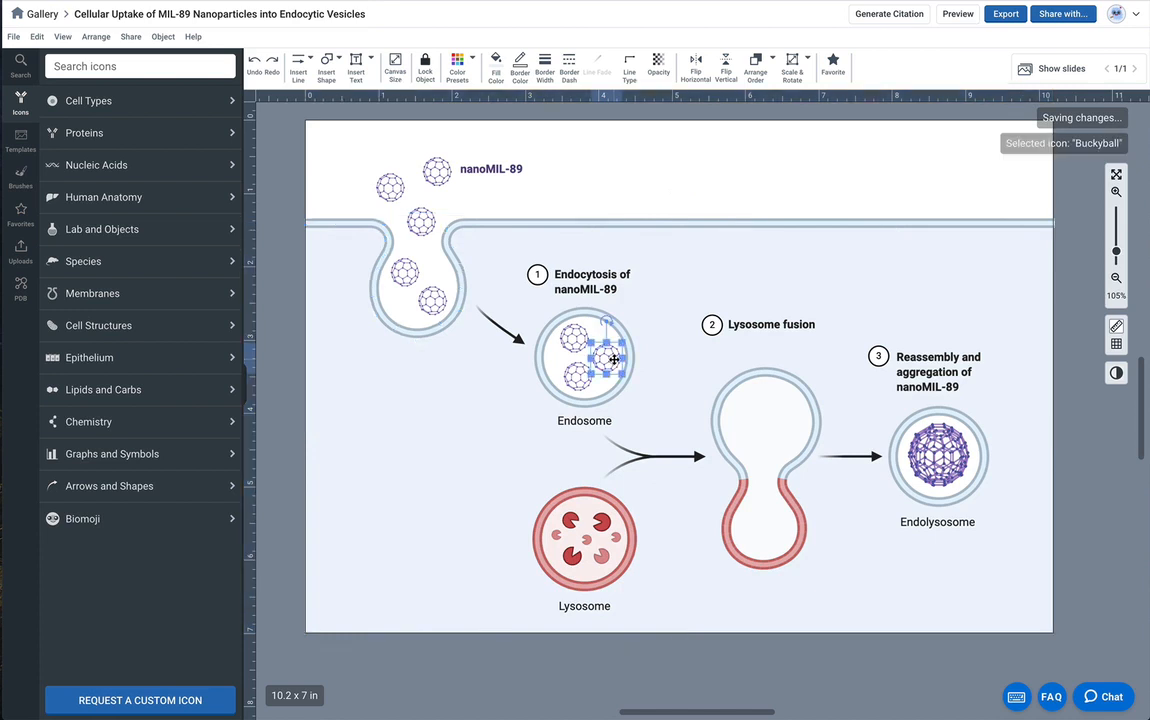
{"action": "left_click", "coordinate": [584, 357]}
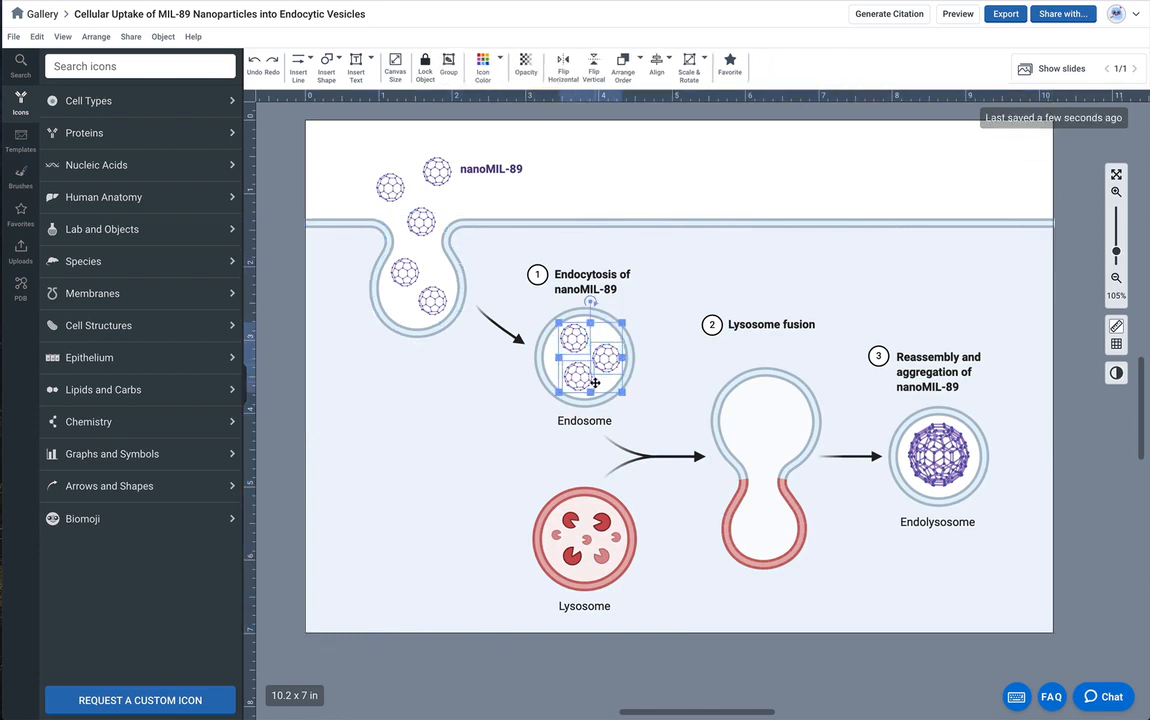
{"action": "left_click_drag", "start_coordinate": [585, 360], "coordinate": [730, 420]}
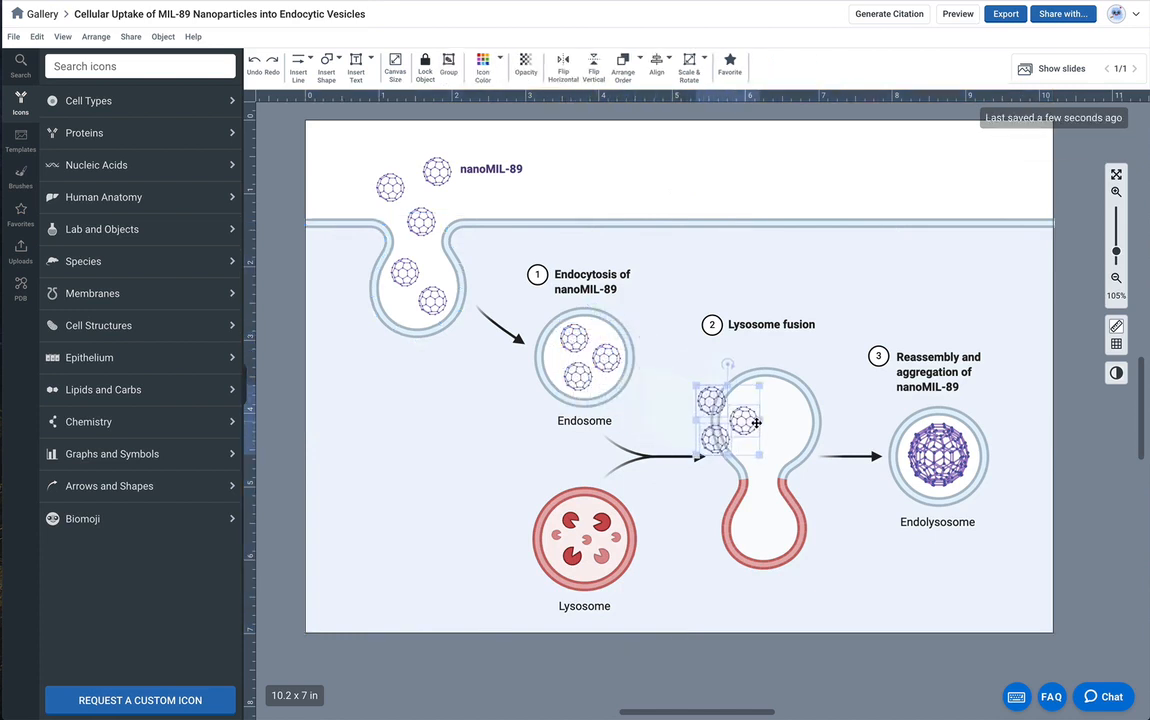
{"action": "left_click_drag", "start_coordinate": [740, 425], "coordinate": [775, 430]}
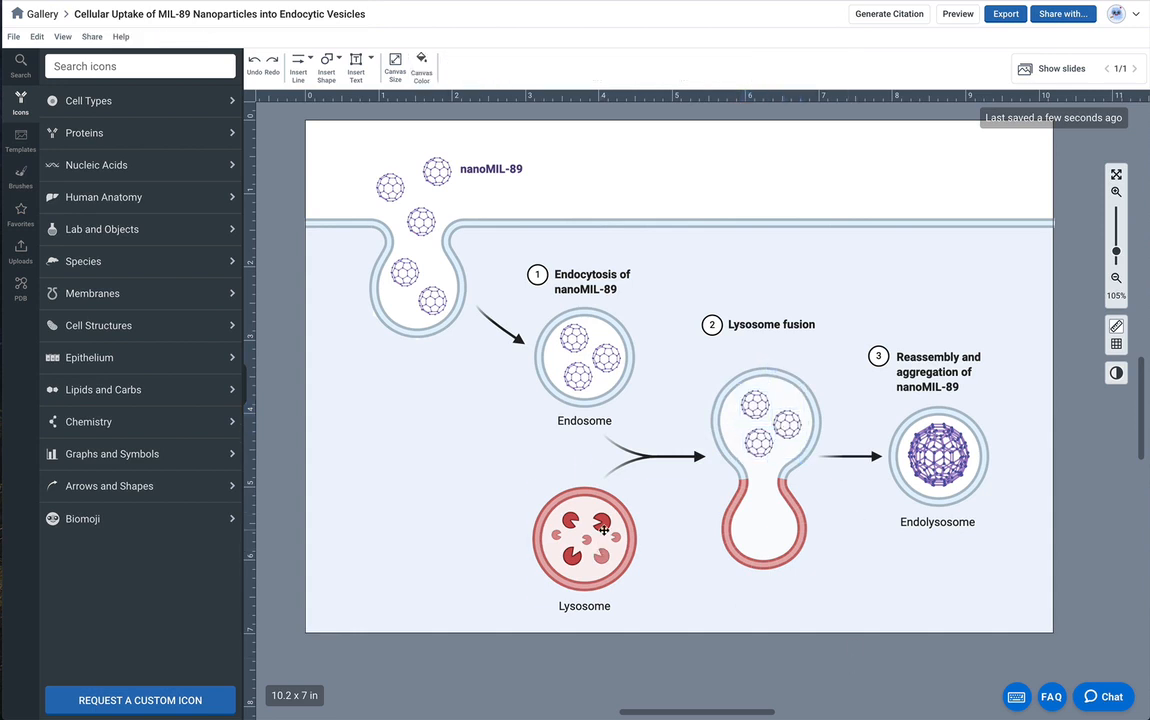
- Copy the lysosome's red enzyme shapes into the vesicle's red lower lobe, then deselect
{"action": "double_click", "coordinate": [584, 538]}
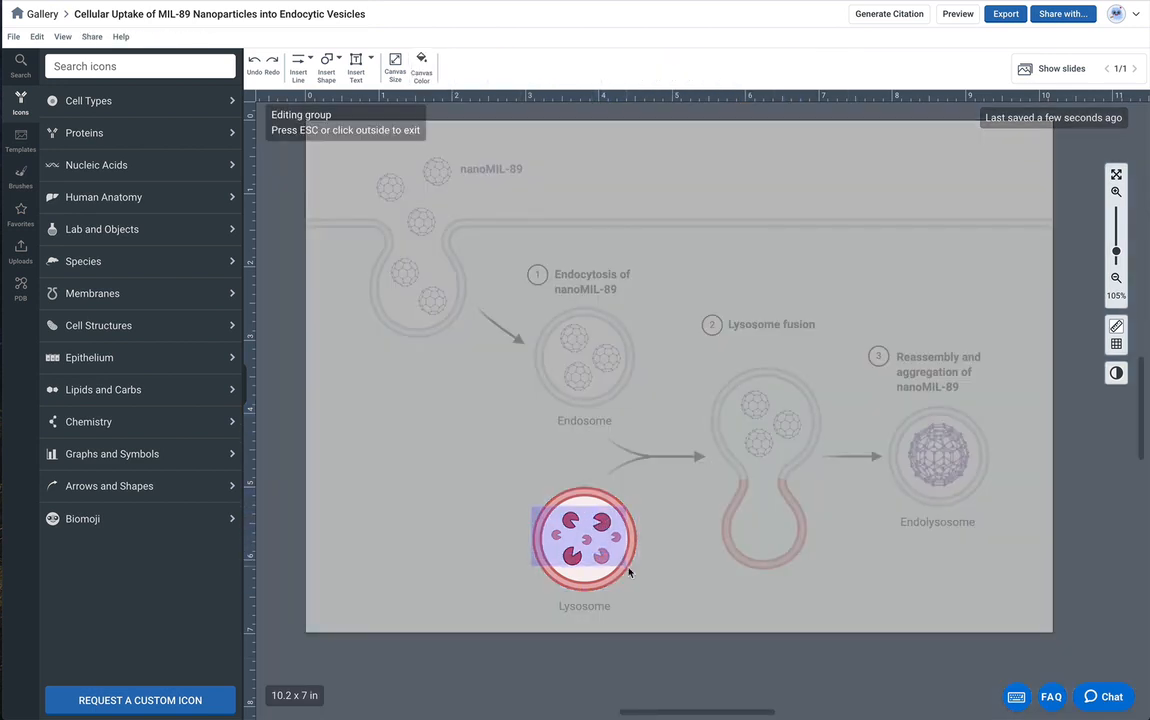
{"action": "left_click", "coordinate": [584, 538]}
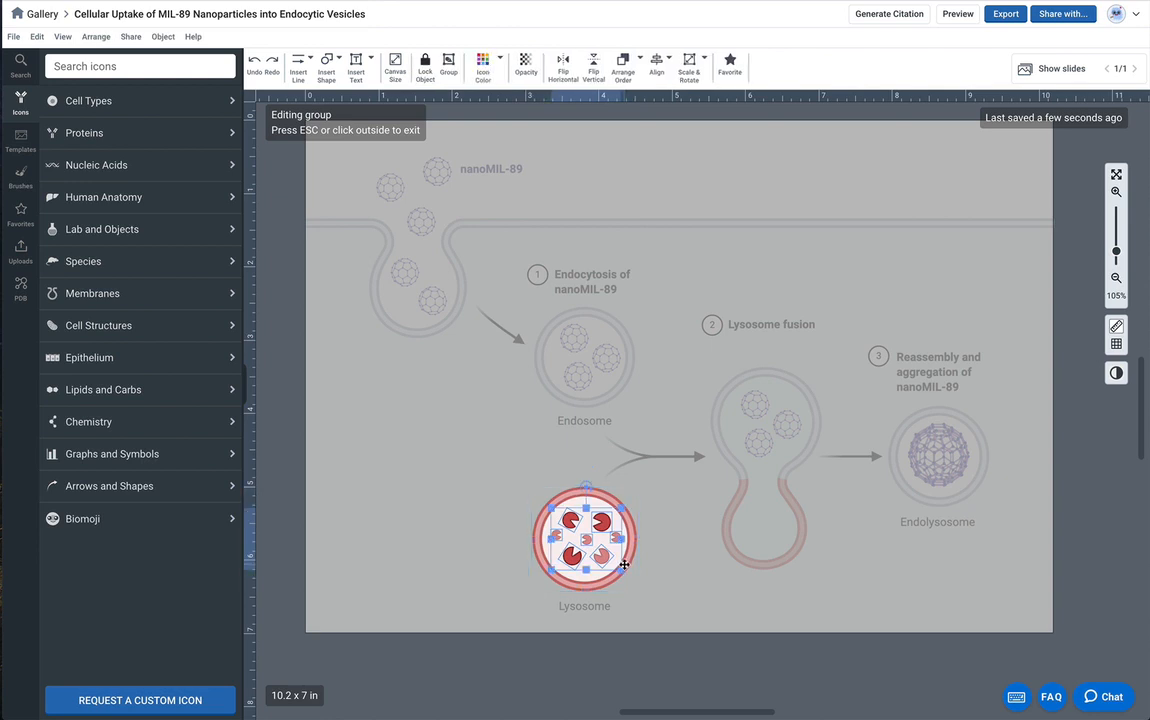
{"action": "mouse_move", "coordinate": [684, 621]}
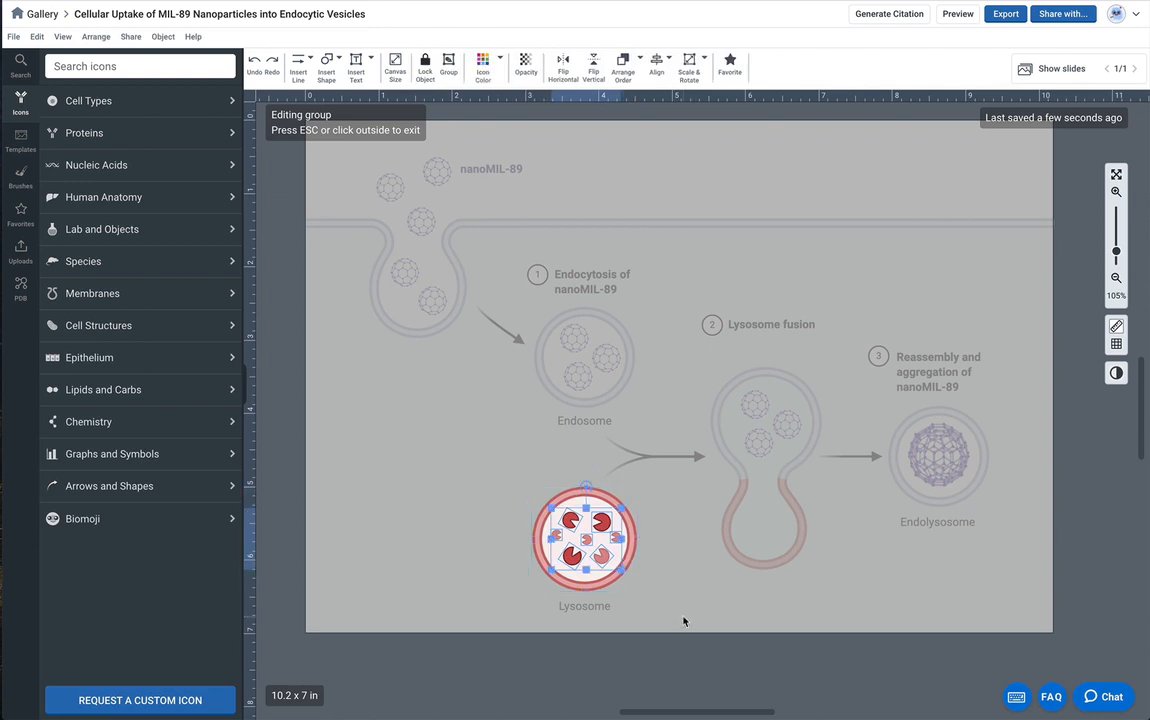
{"action": "left_click", "coordinate": [836, 588]}
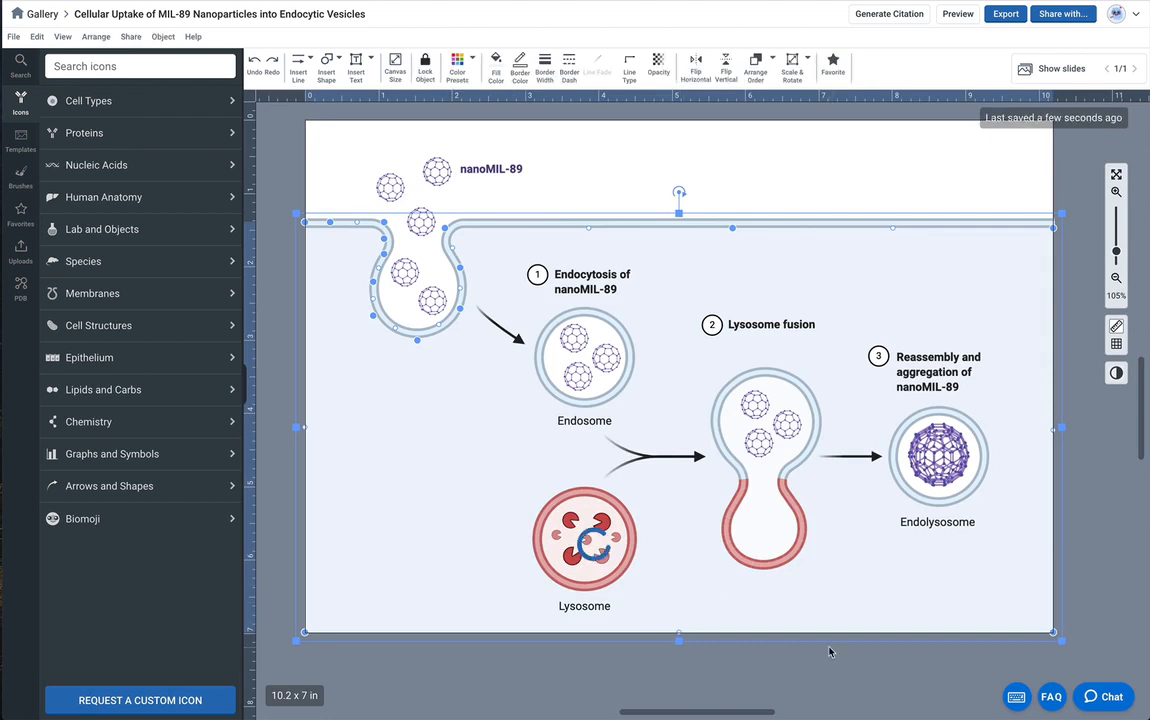
{"action": "left_click", "coordinate": [755, 525]}
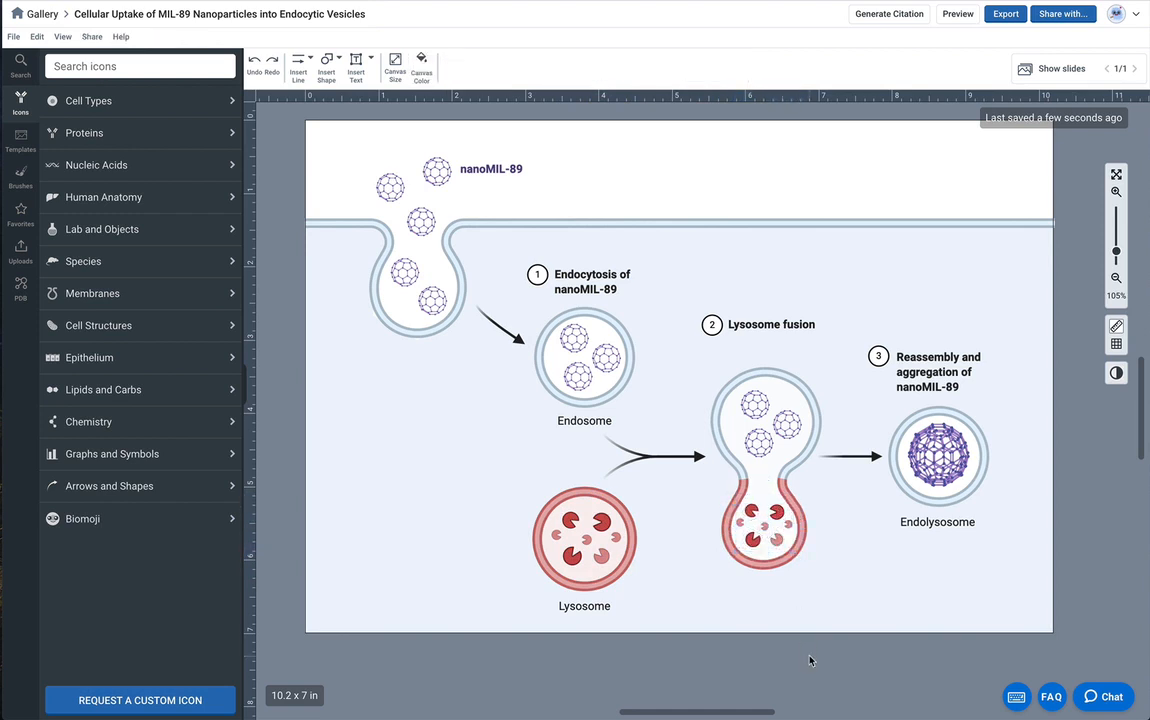
- Select the fused endosome-lysosome vesicle and enter its group to edit the inner shape
{"action": "left_click", "coordinate": [584, 540]}
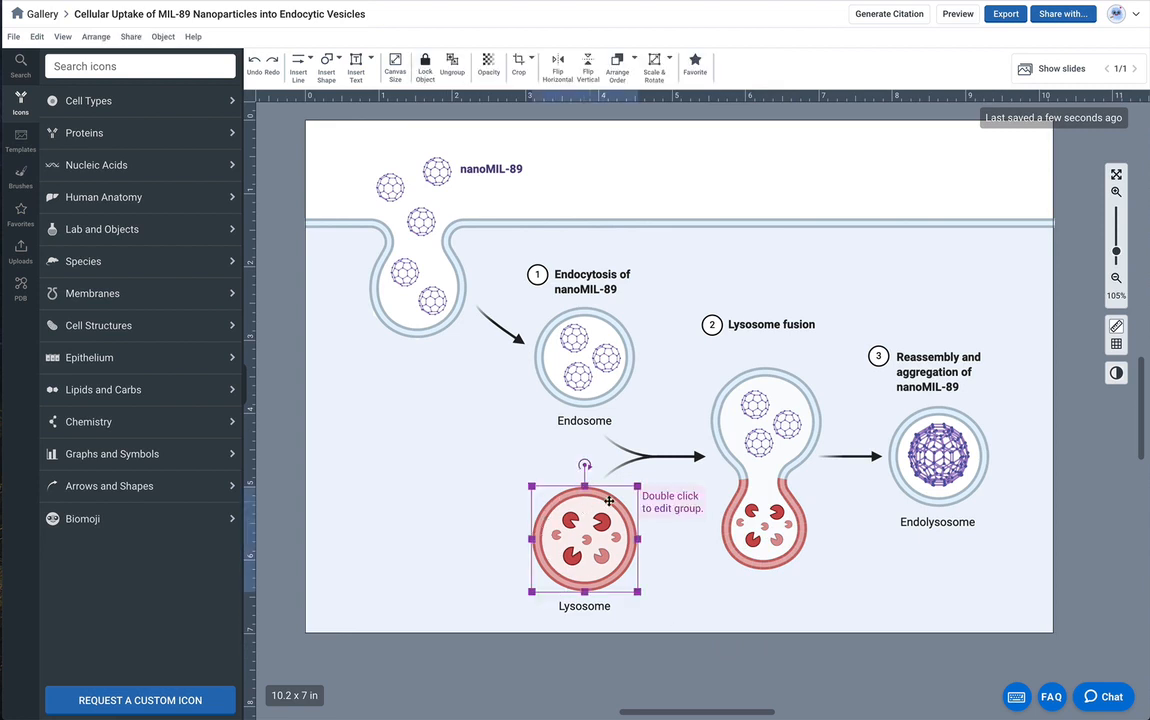
{"action": "left_click", "coordinate": [763, 460]}
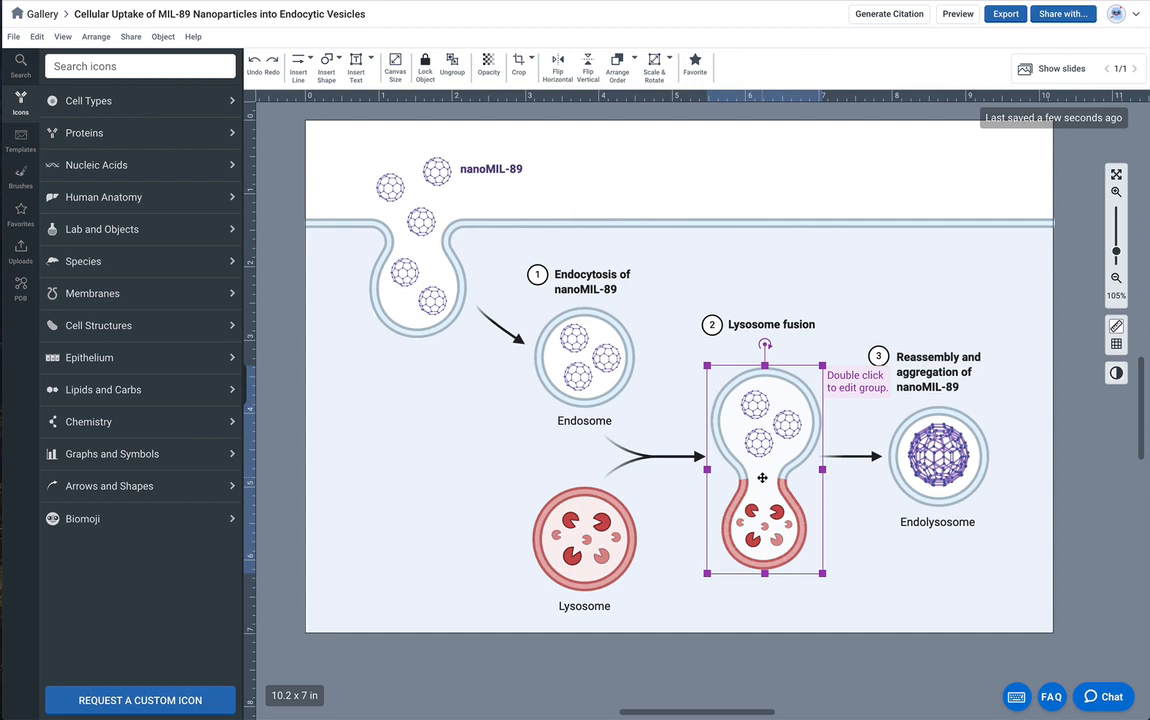
{"action": "double_click", "coordinate": [762, 477]}
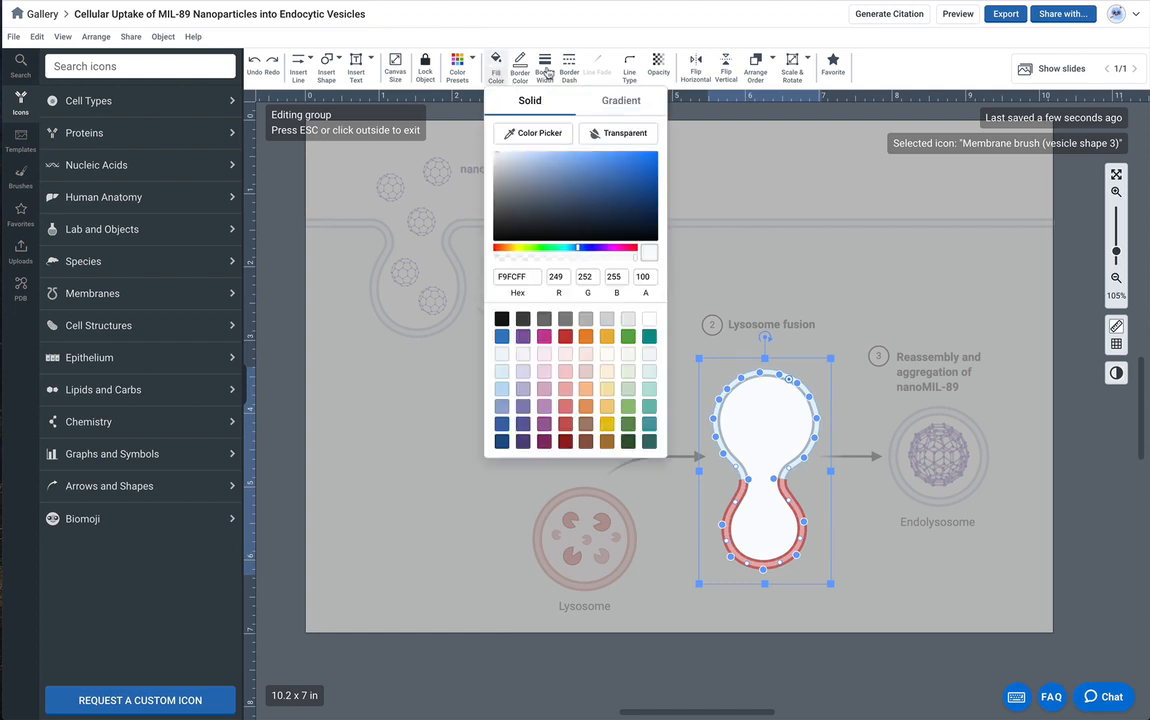
- Switch the vesicle shape's fill to Gradient and apply the red gradient preset
{"action": "left_click", "coordinate": [621, 100]}
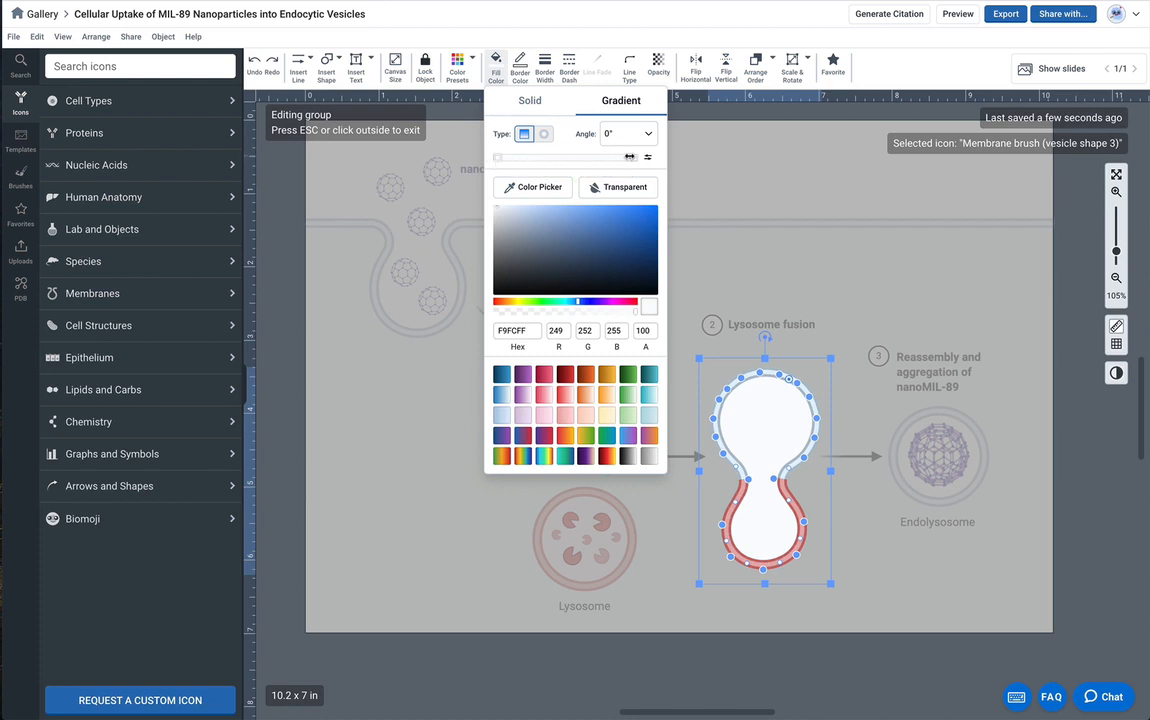
{"action": "left_click", "coordinate": [564, 394]}
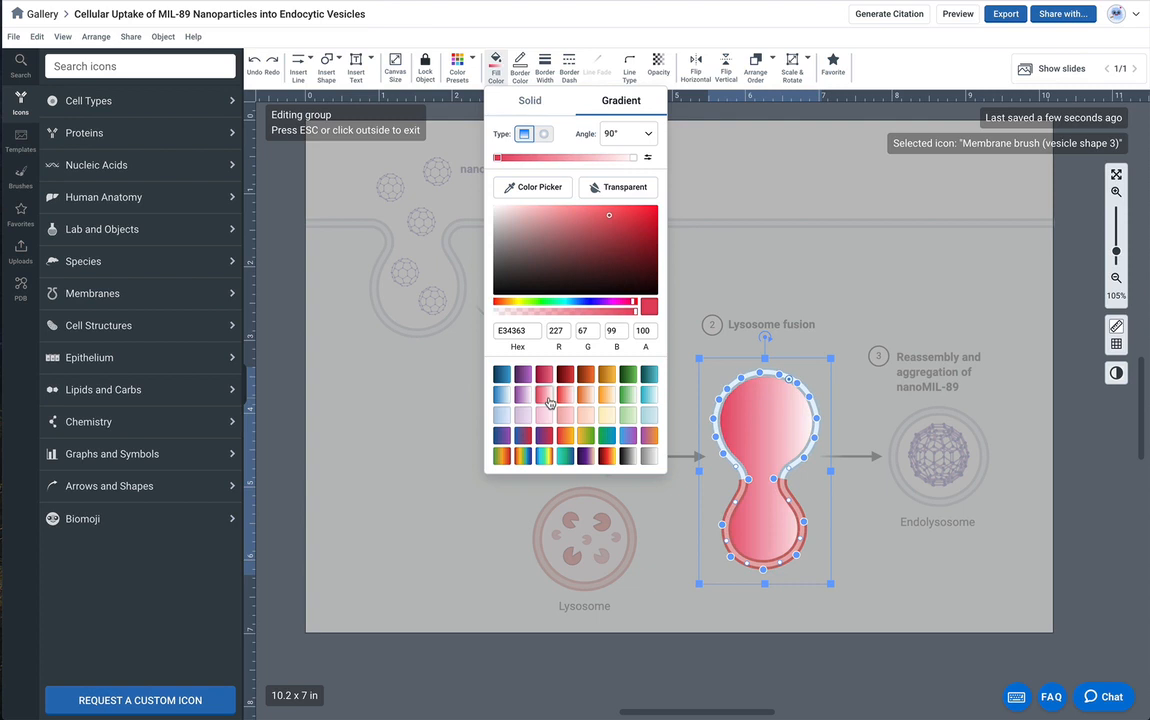
{"action": "left_click", "coordinate": [543, 414]}
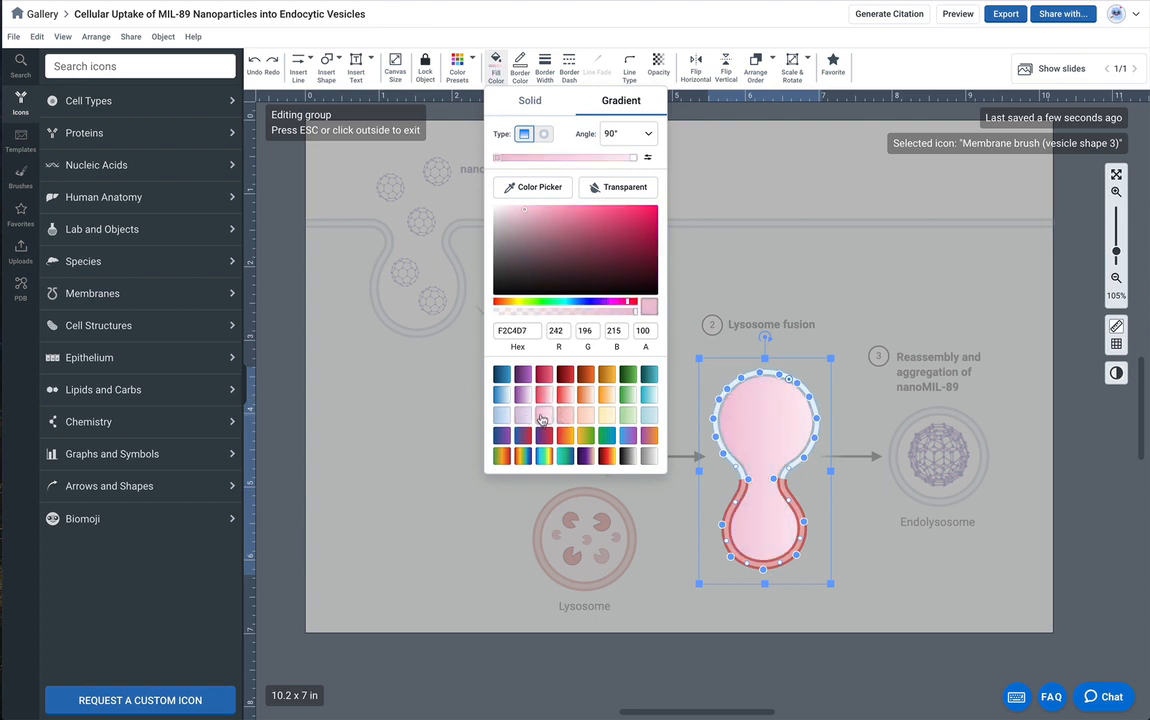
{"action": "left_click", "coordinate": [565, 393]}
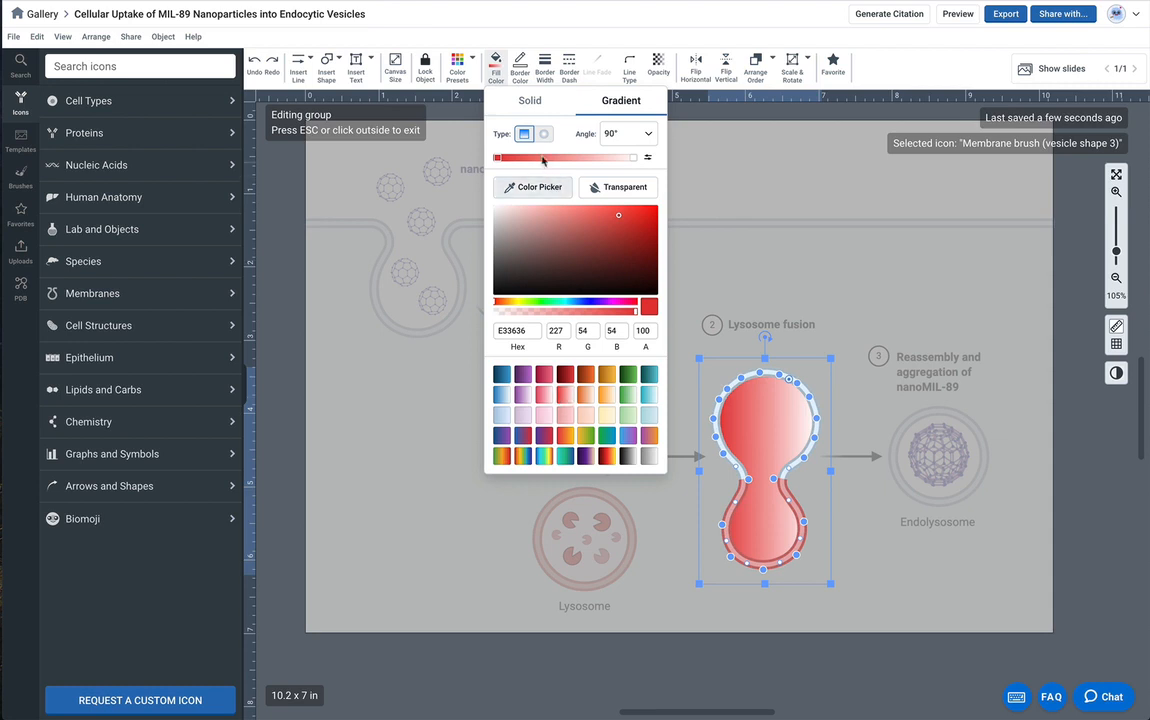
- Set the gradient angle to 45° and change the red stop to pale pink
{"action": "left_click", "coordinate": [648, 134]}
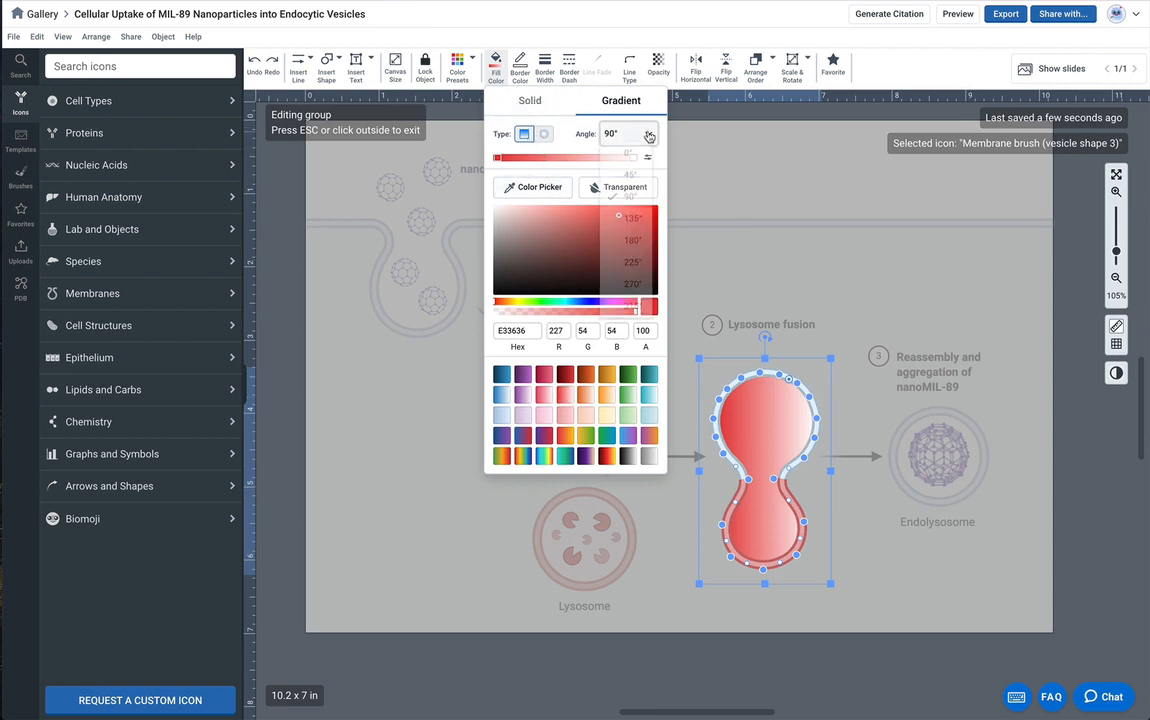
{"action": "left_click", "coordinate": [648, 134]}
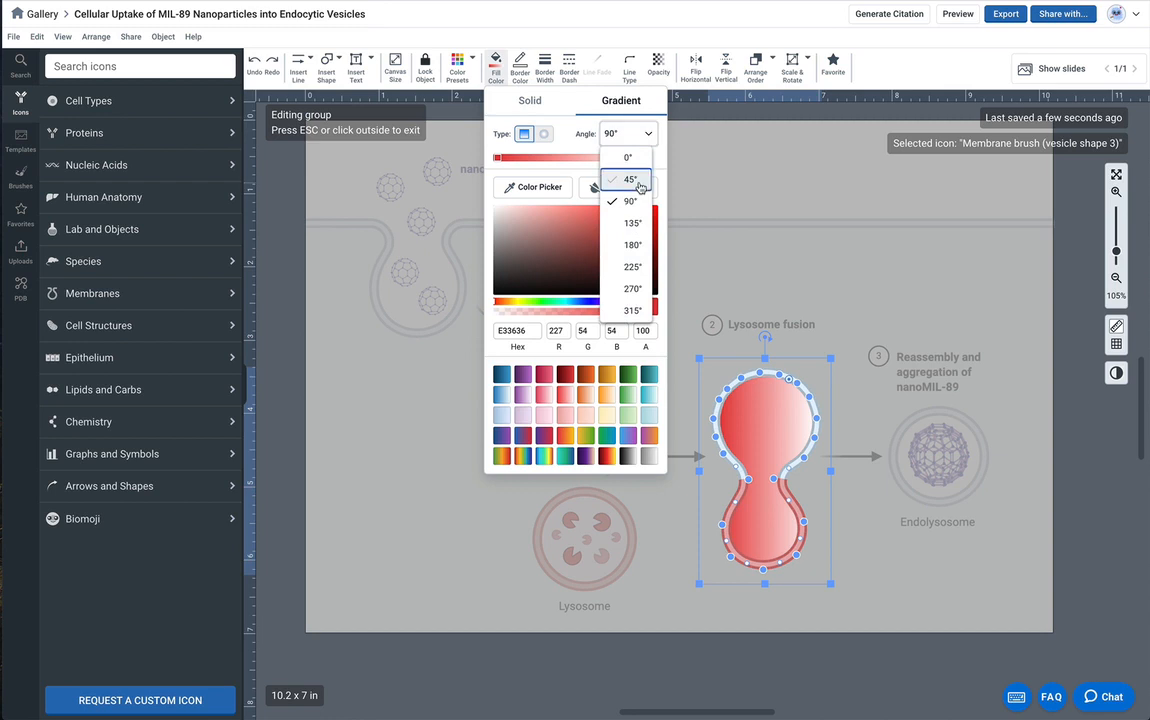
{"action": "left_click", "coordinate": [630, 179]}
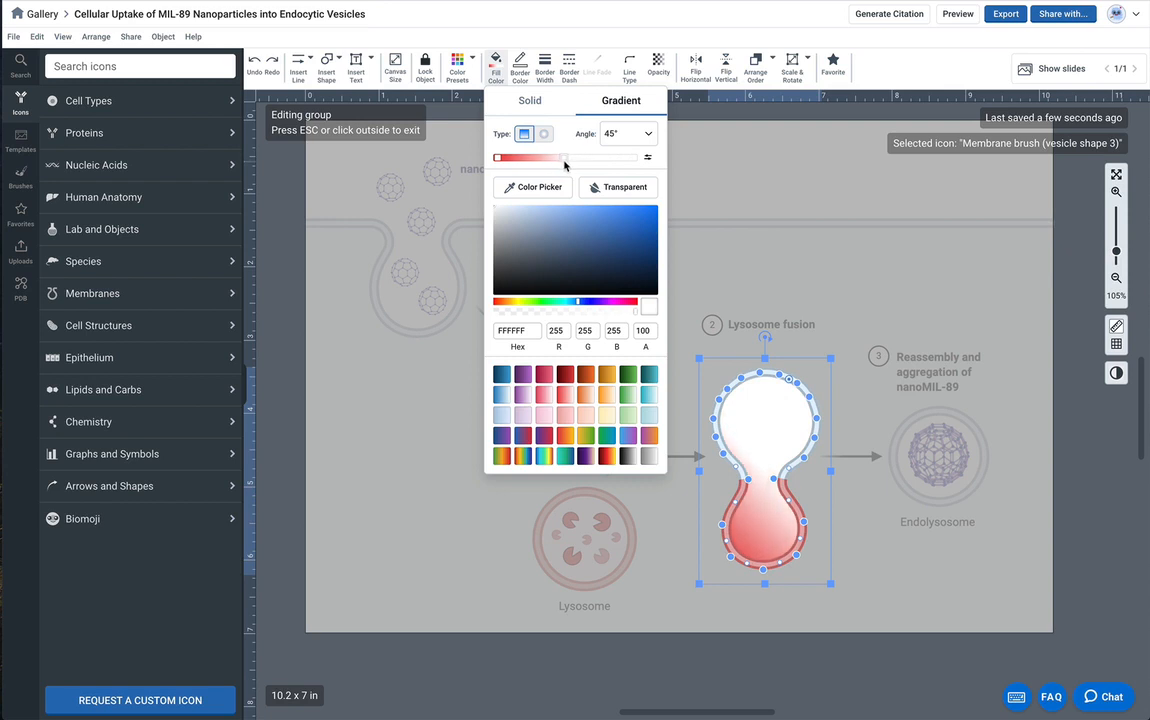
{"action": "left_click", "coordinate": [618, 215]}
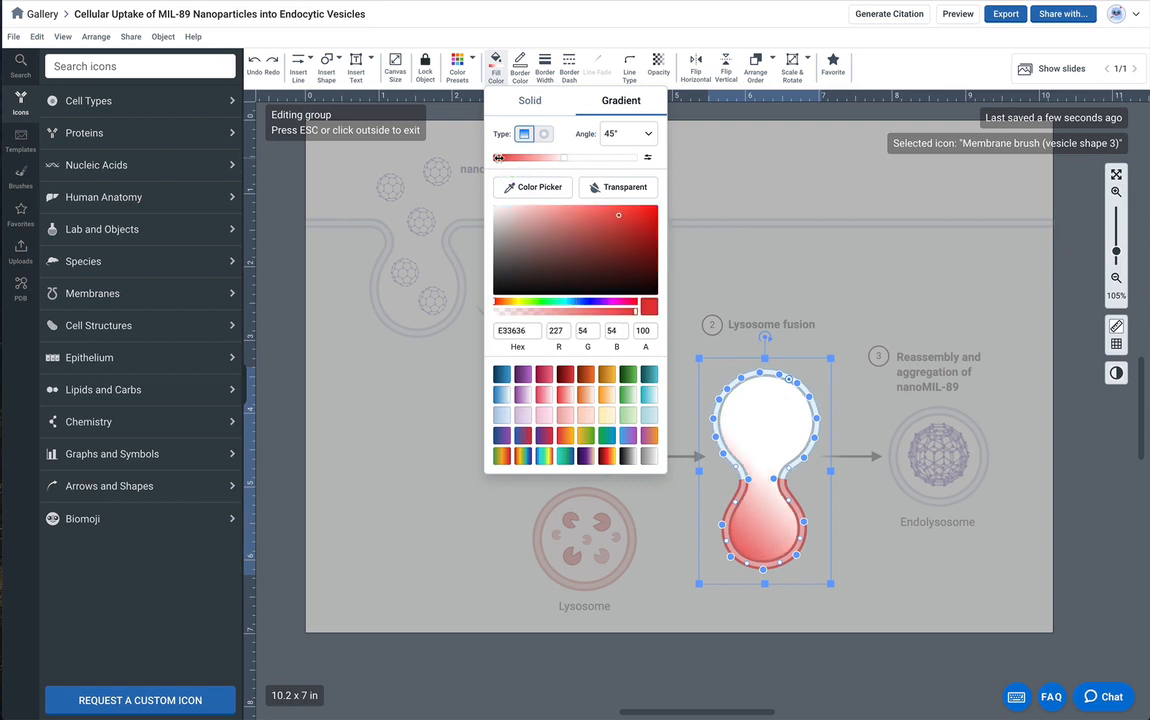
{"action": "left_click", "coordinate": [543, 220]}
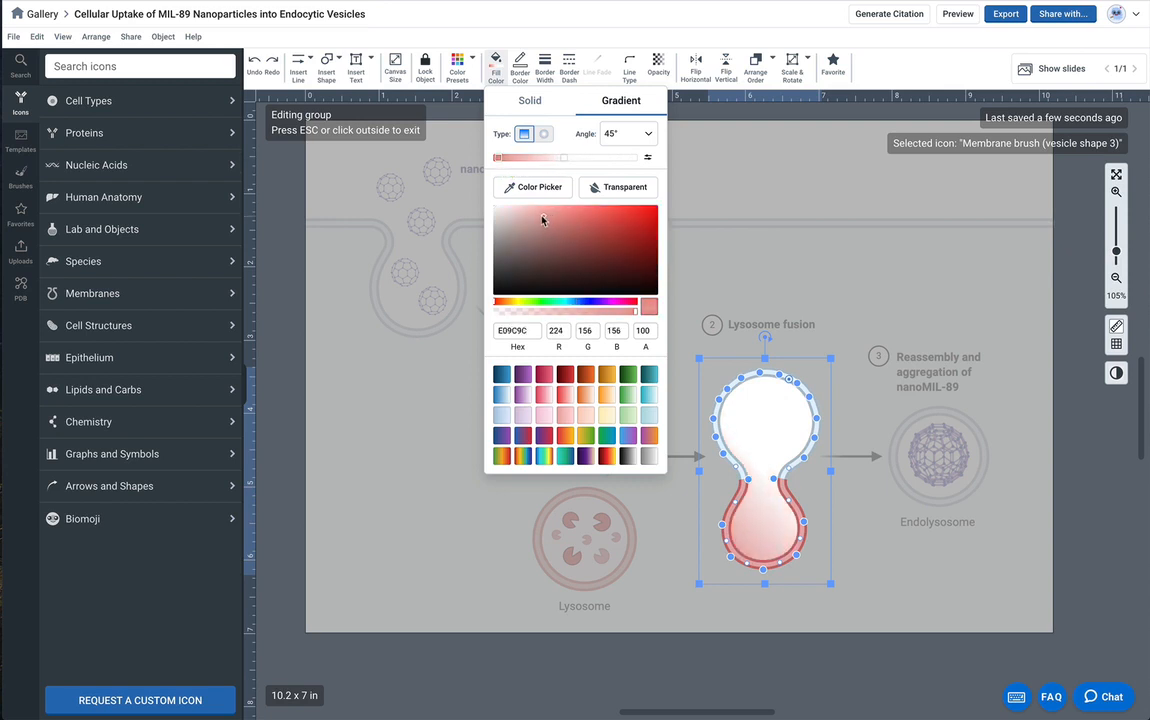
{"action": "left_click", "coordinate": [530, 213]}
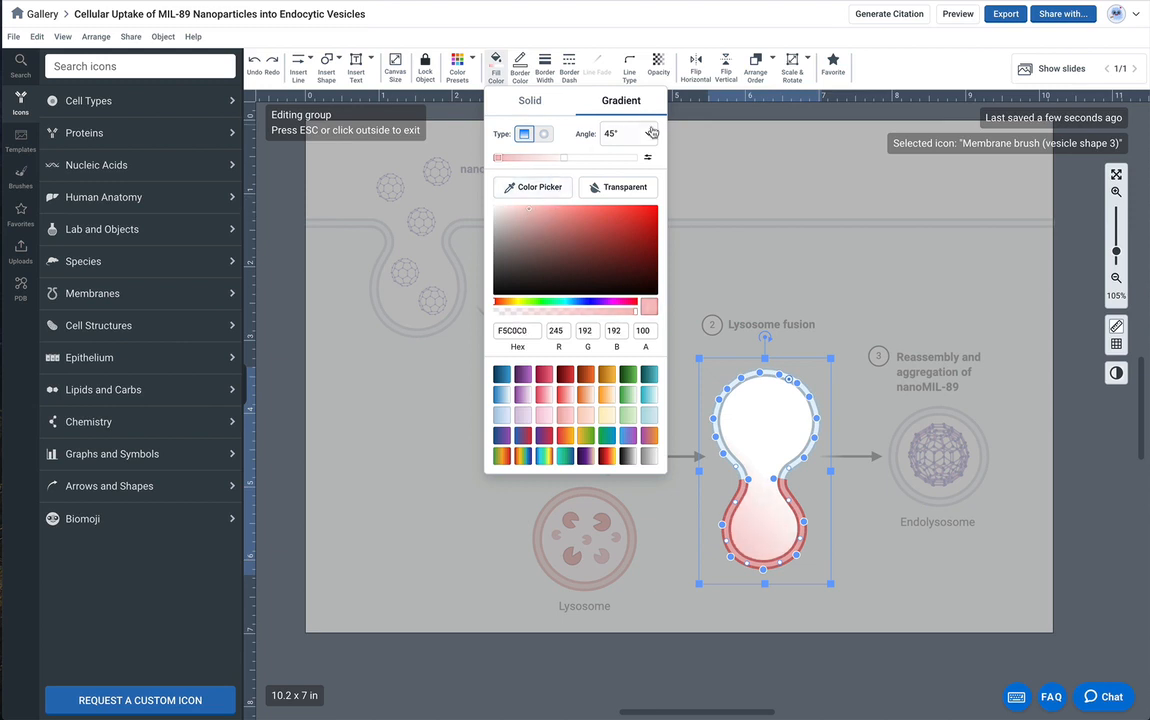
- Keep the 45° angle, shift the pink-to-white blend point, and exit the group
{"action": "left_click", "coordinate": [647, 133]}
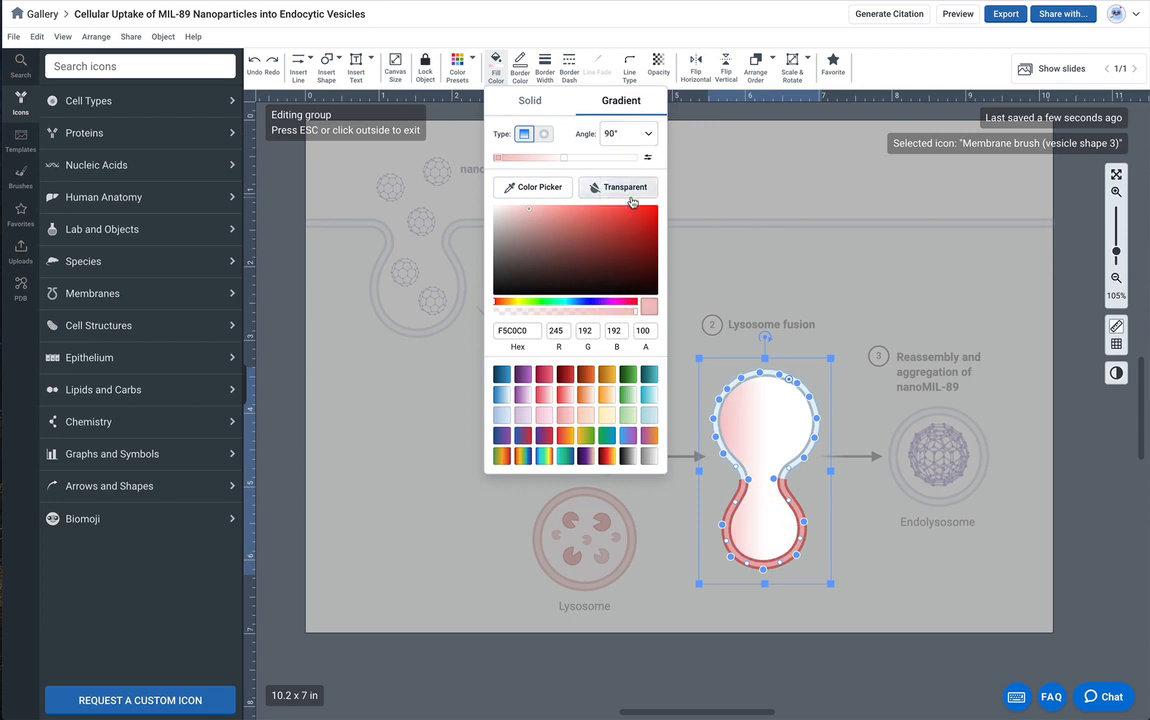
{"action": "left_click", "coordinate": [627, 133]}
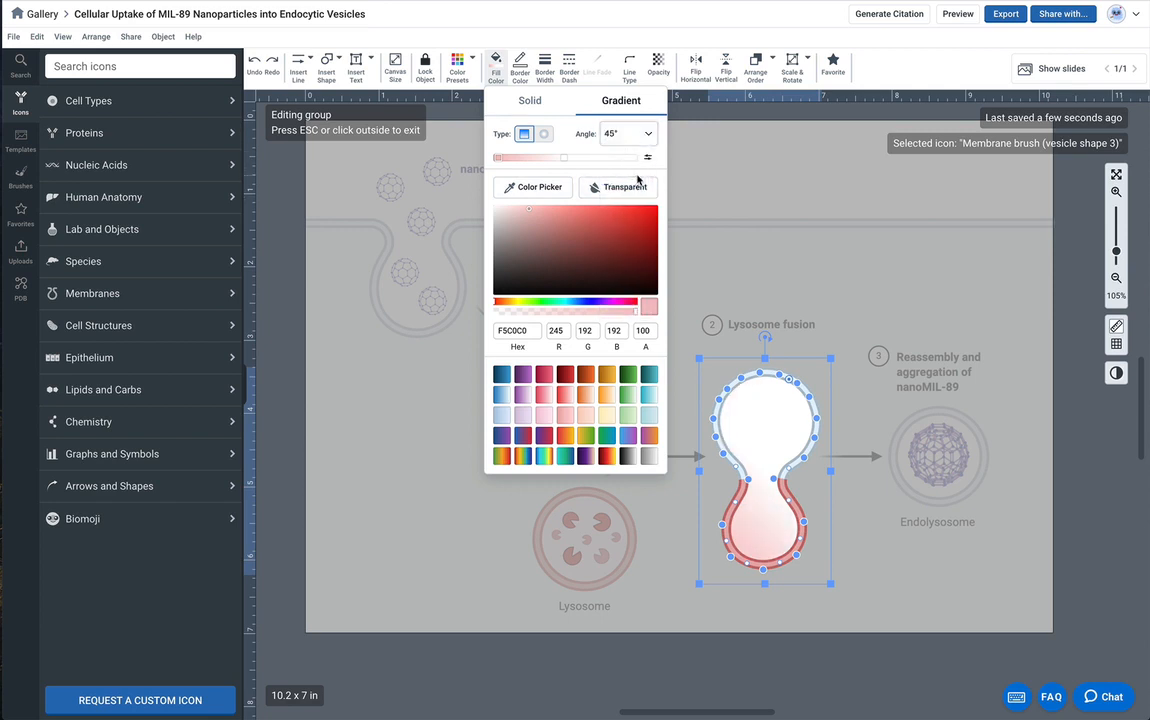
{"action": "left_click_drag", "start_coordinate": [565, 157], "coordinate": [591, 157]}
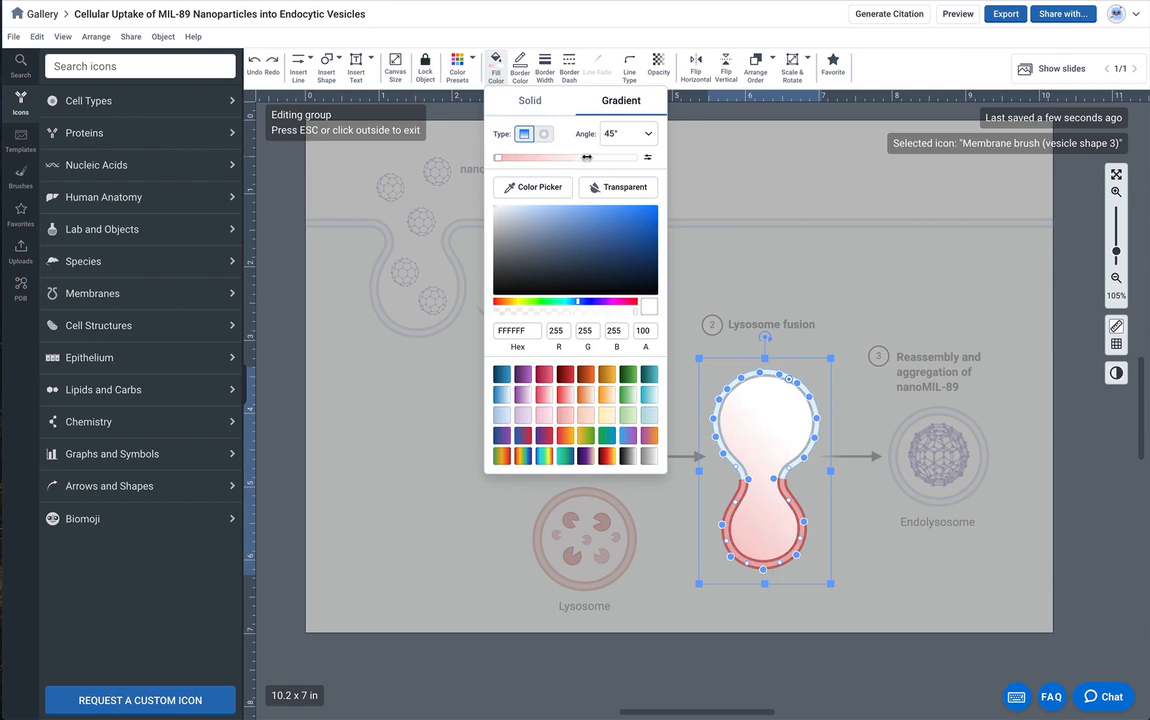
{"action": "left_click", "coordinate": [1045, 565]}
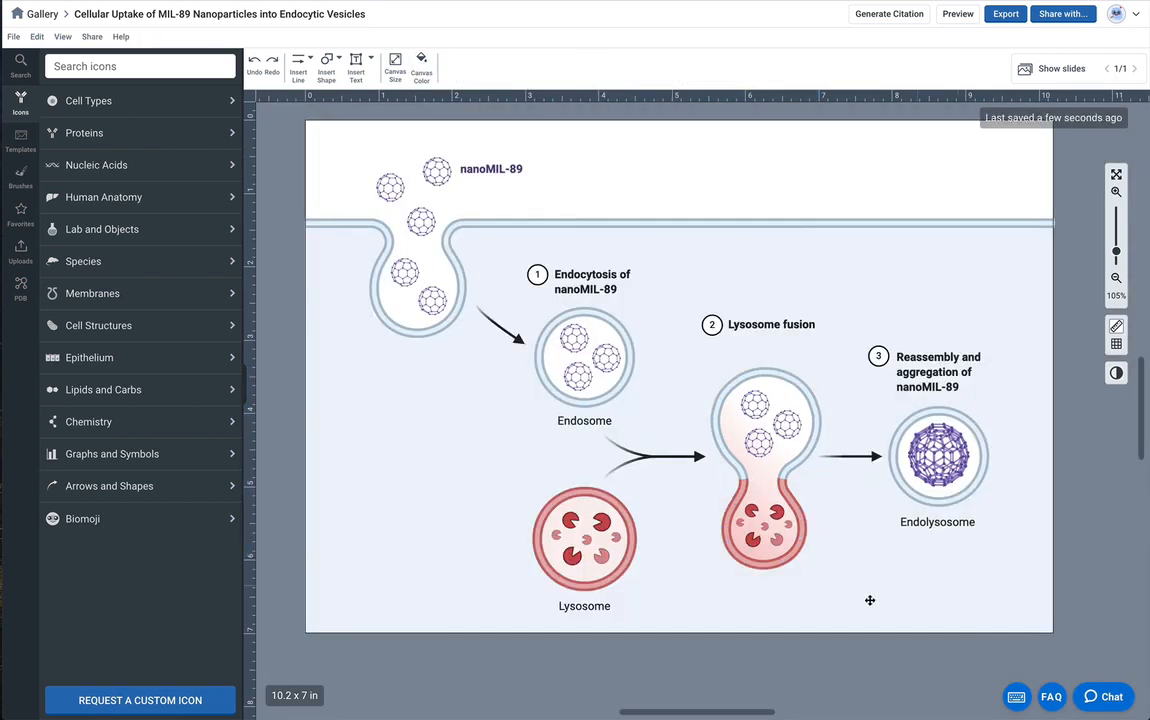
{"action": "mouse_move", "coordinate": [784, 526]}
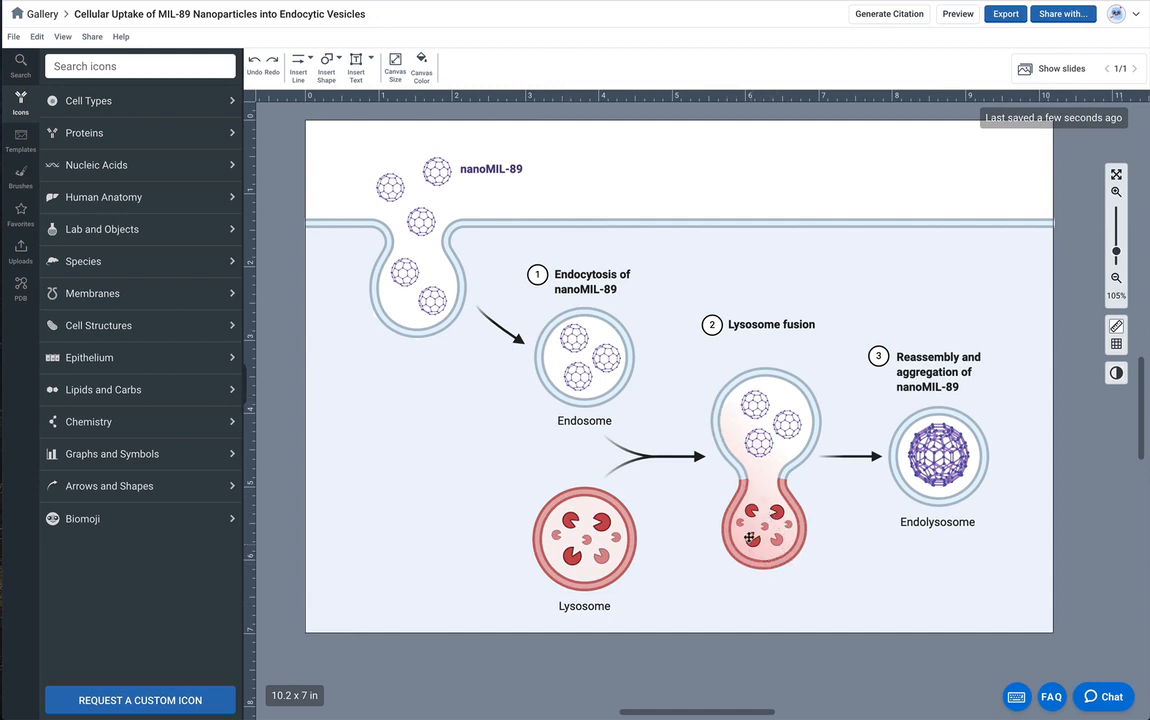
{"action": "mouse_move", "coordinate": [582, 385]}
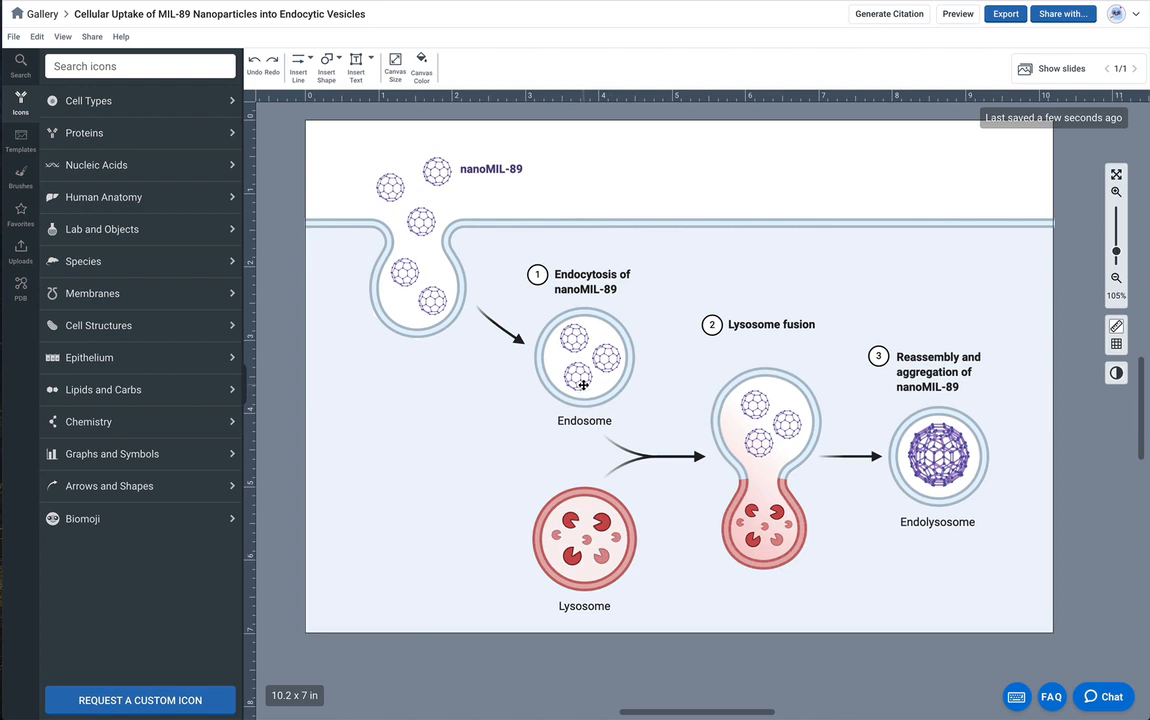